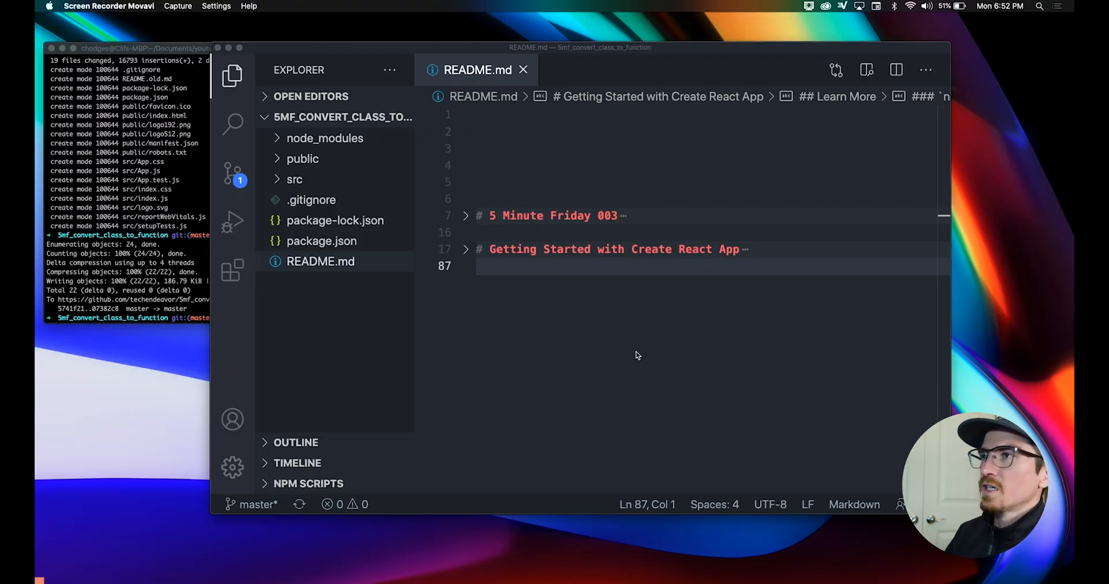
mouse_move(477, 48)
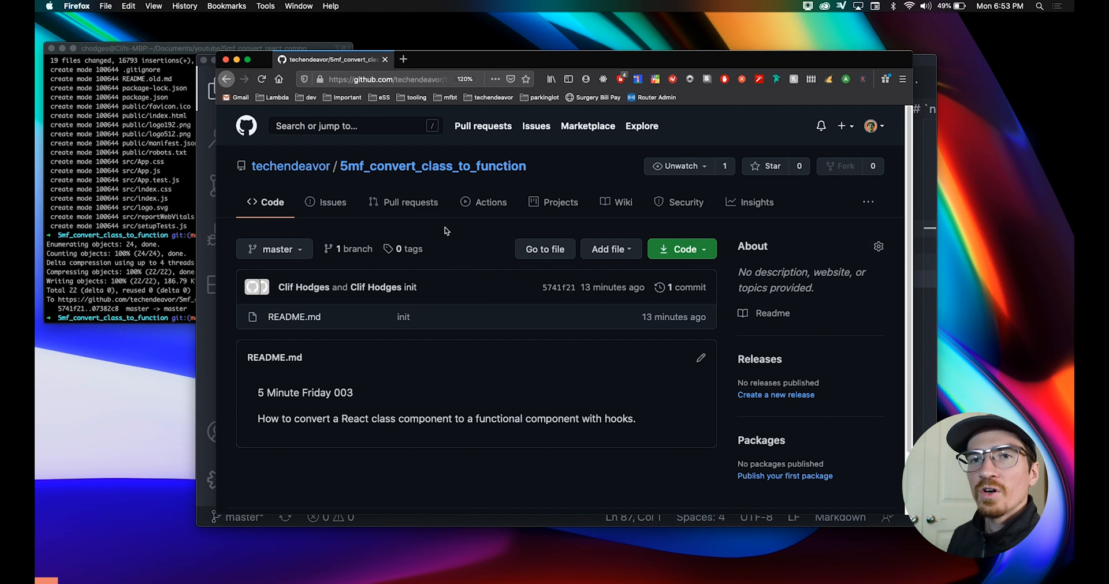
mouse_move(432, 166)
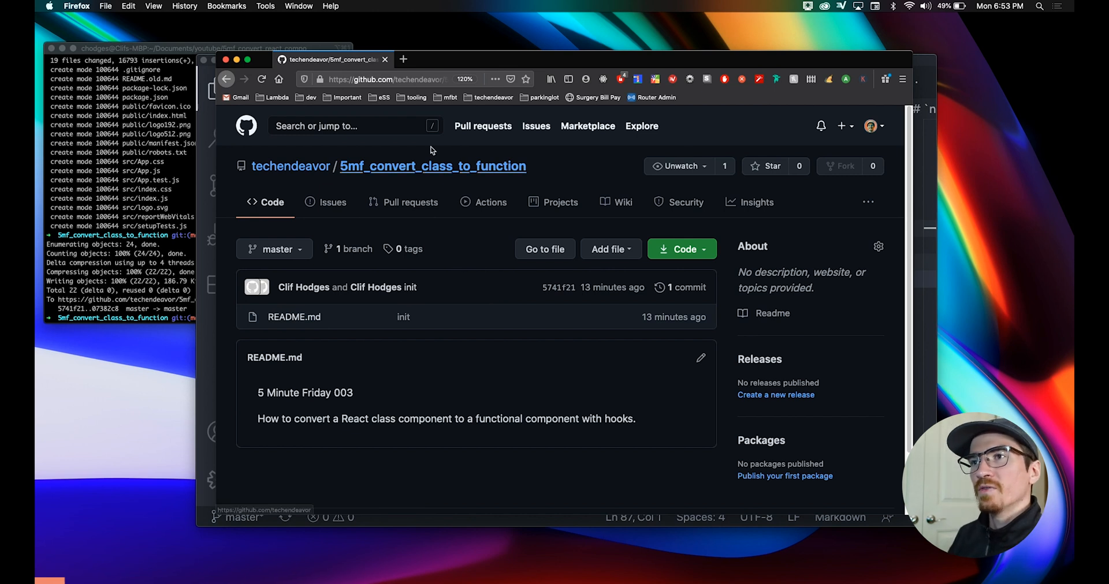
mouse_move(579, 175)
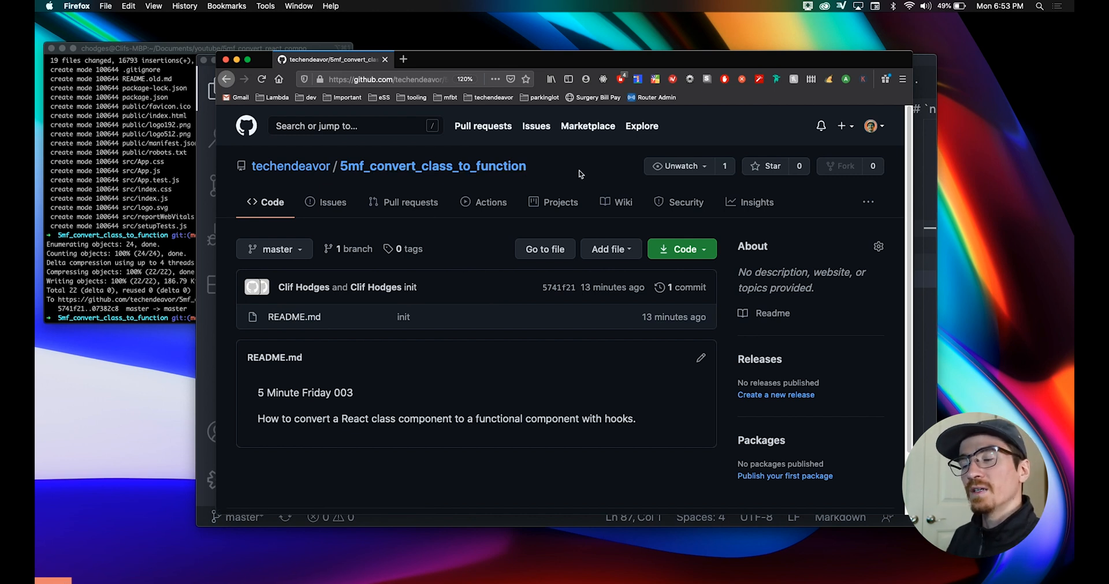
mouse_move(582, 174)
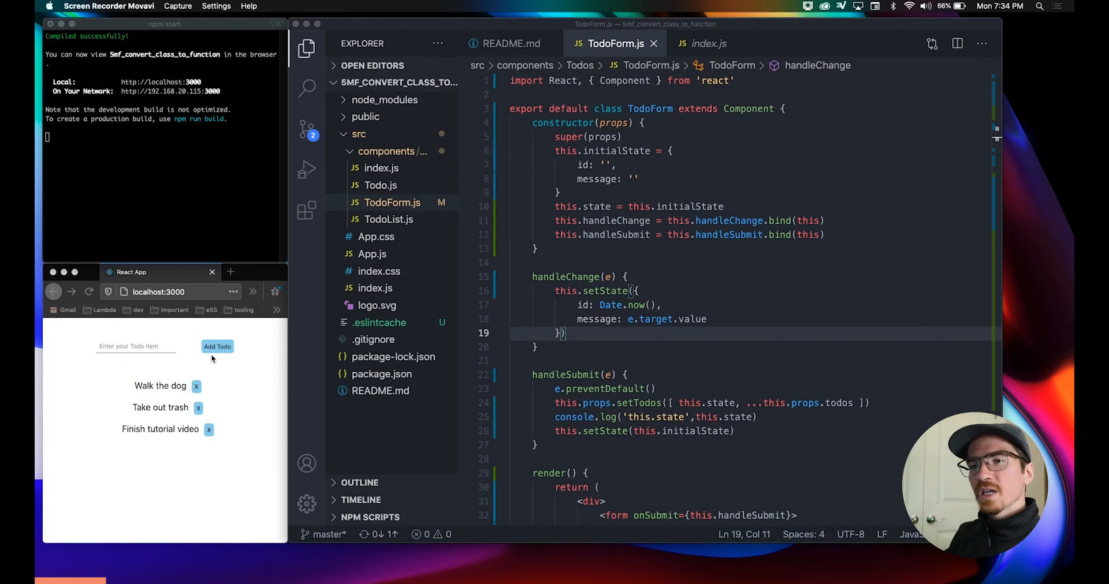
mouse_move(230, 444)
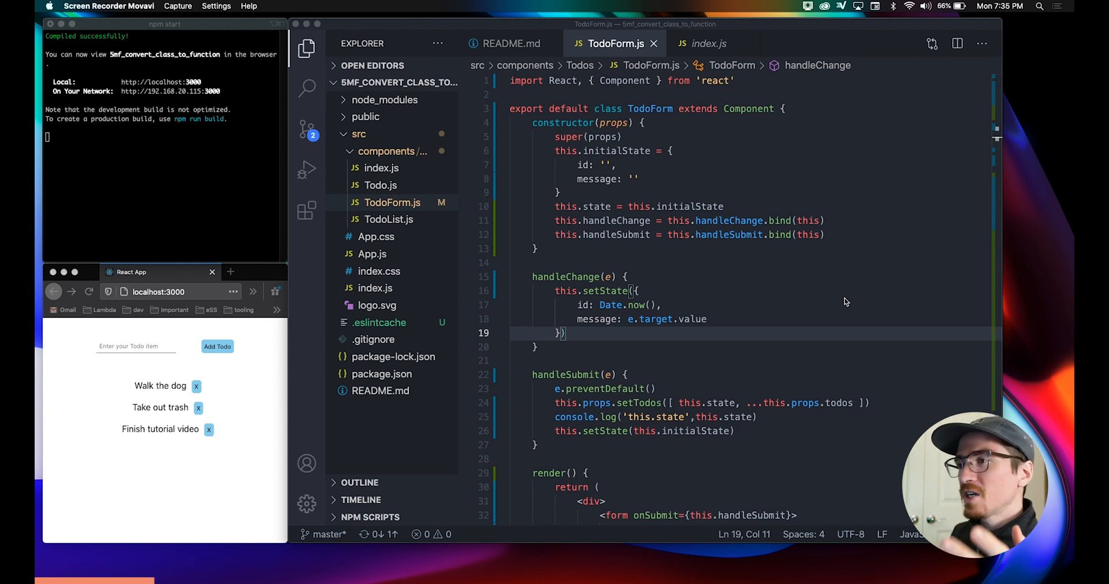
mouse_move(776, 305)
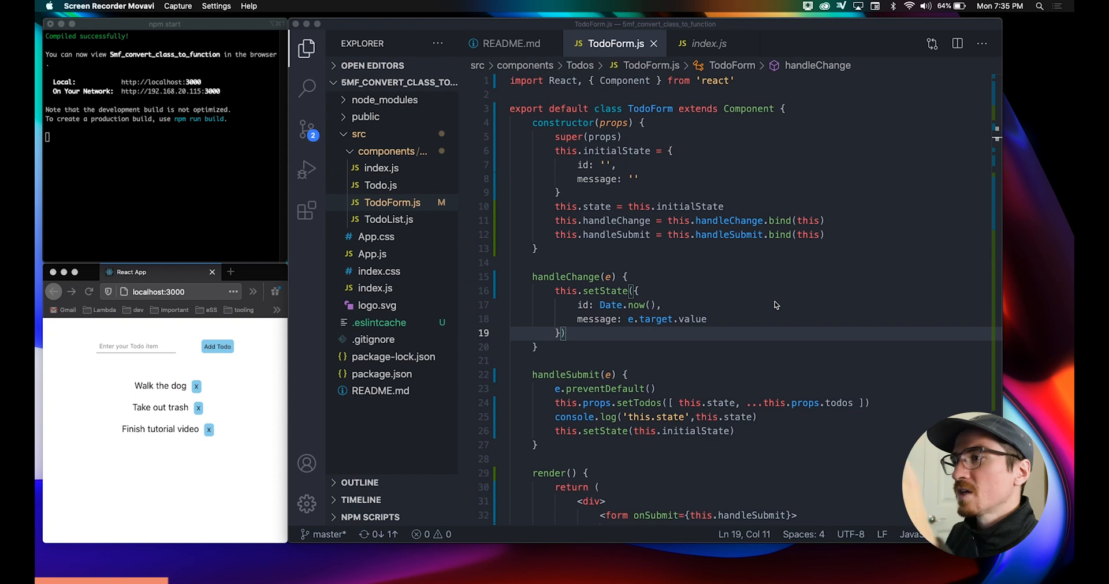
mouse_move(798, 333)
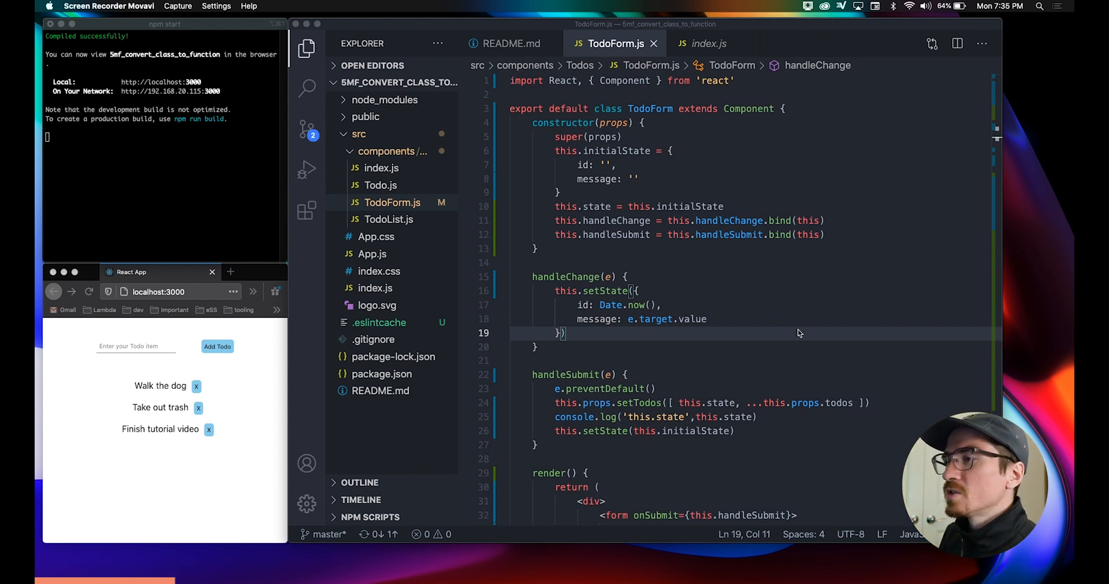
mouse_move(630, 90)
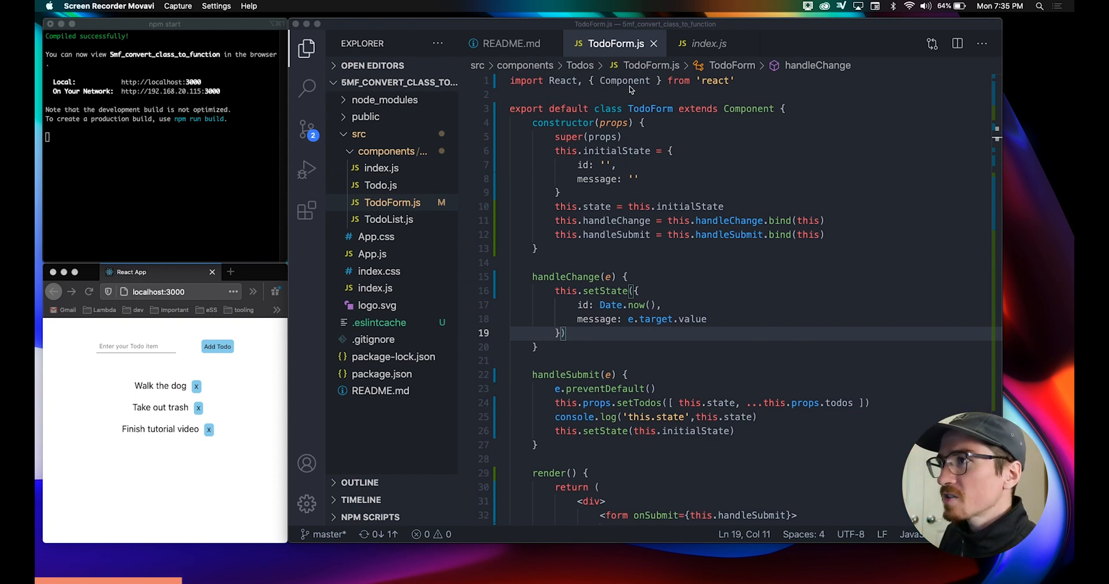
left_click(735, 79)
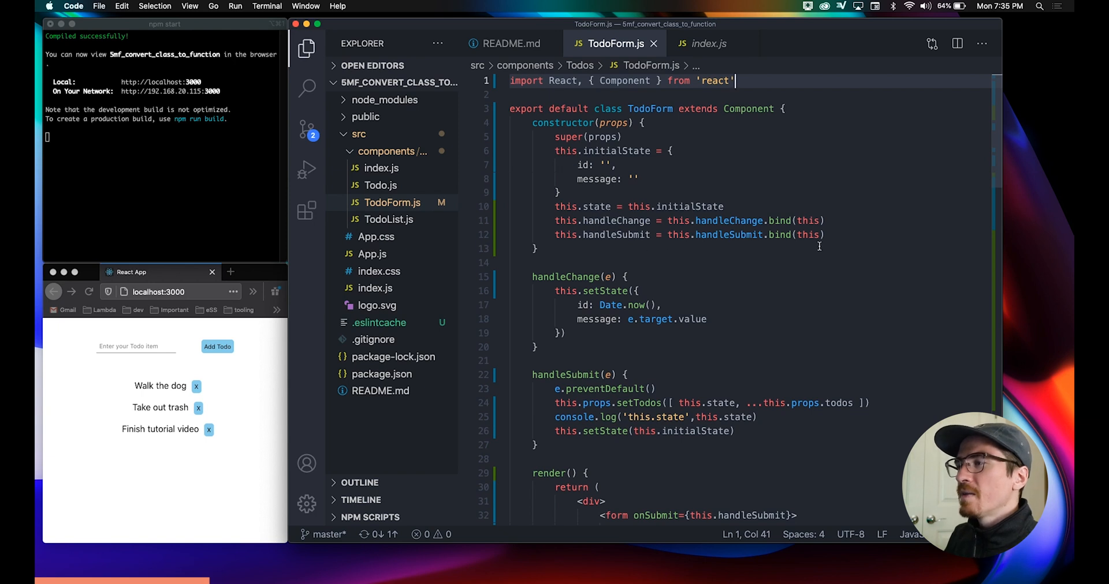
left_click(824, 220)
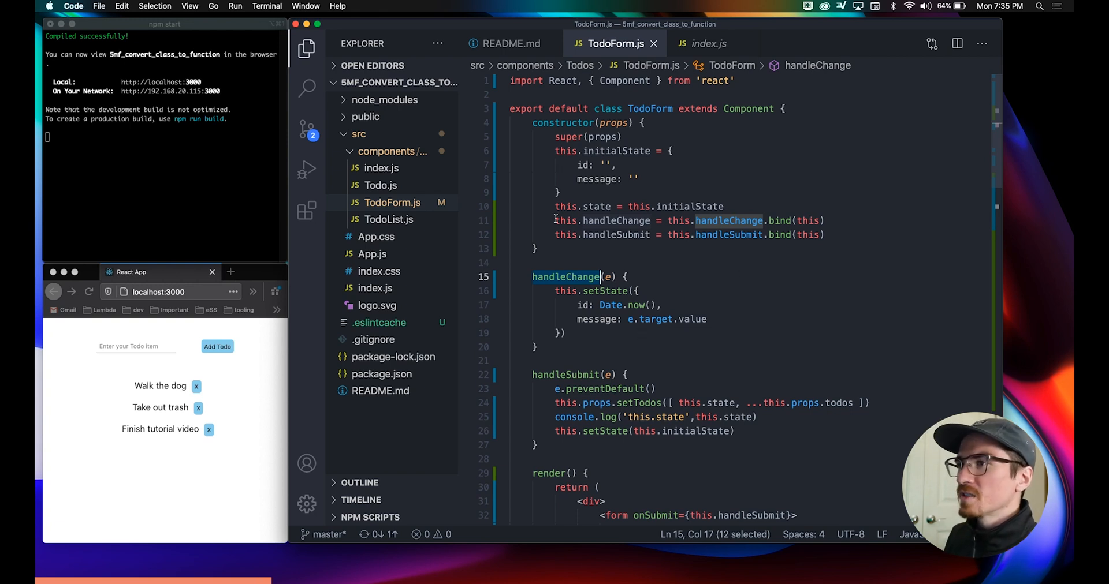
left_click(824, 220)
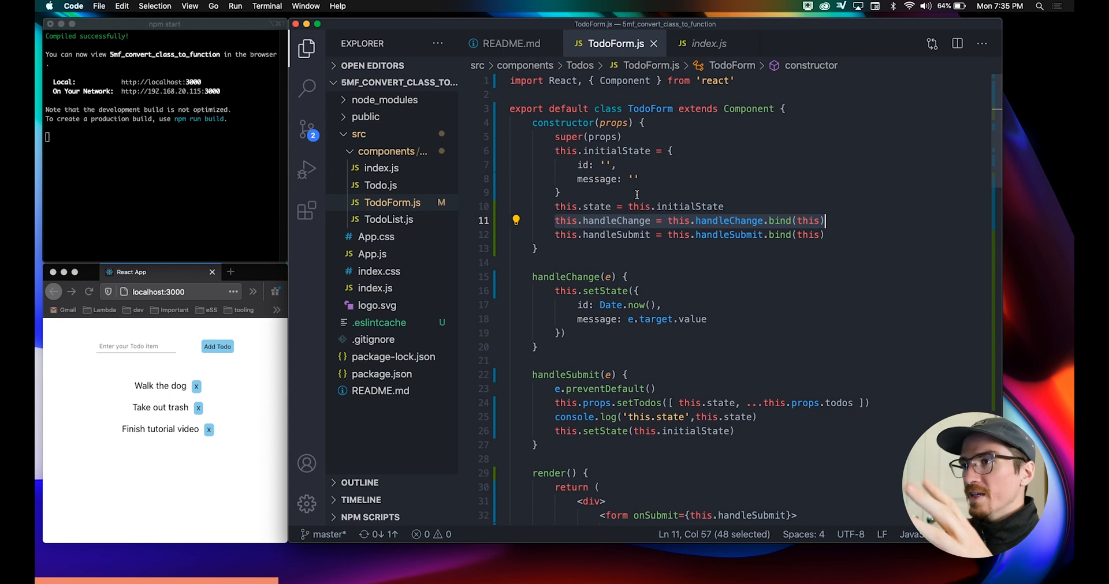
double_click(563, 122)
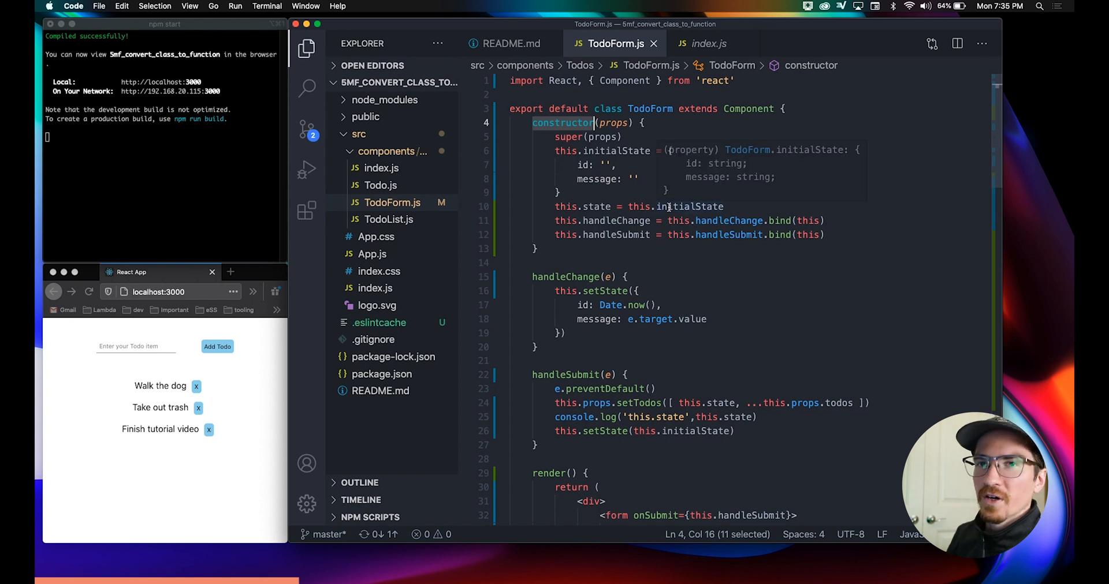
scroll("down", 3)
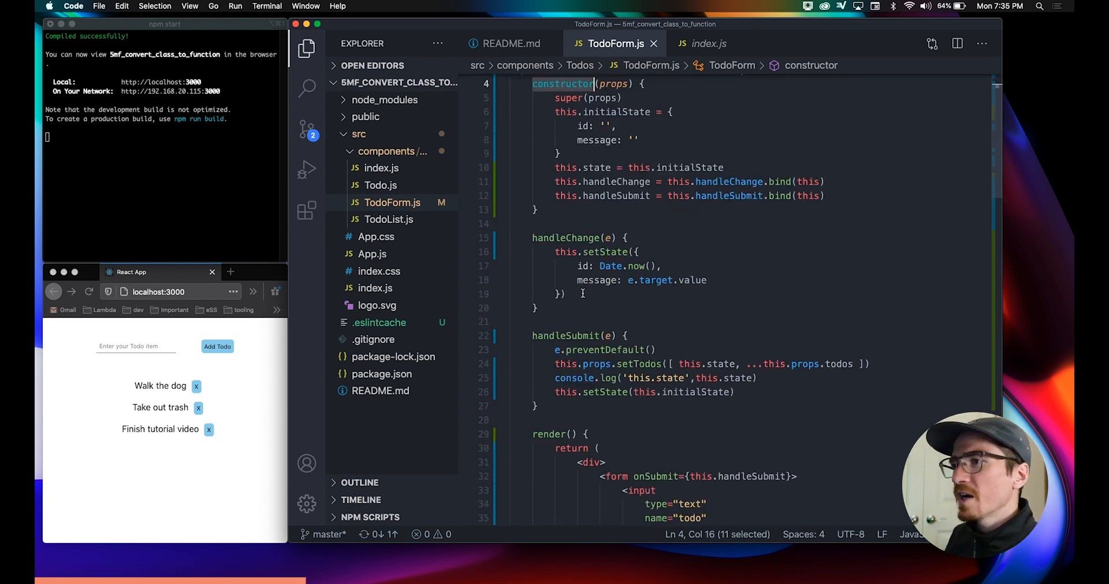
scroll("down", 3)
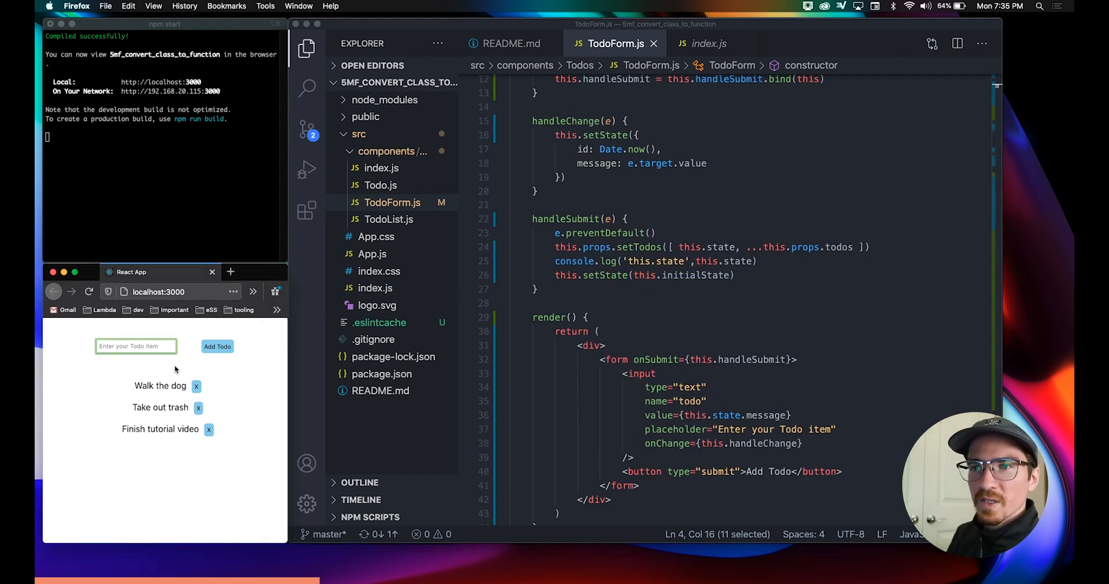
scroll("up", 3)
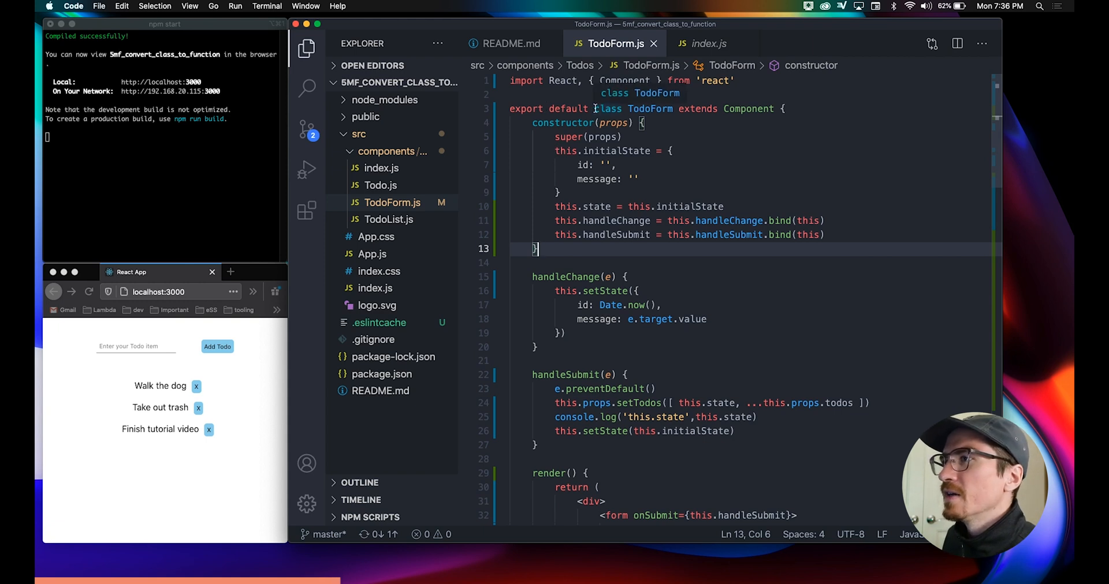
- Change 'class TodoForm extends Component' to 'function TodoForm(props)'
double_click(607, 108)
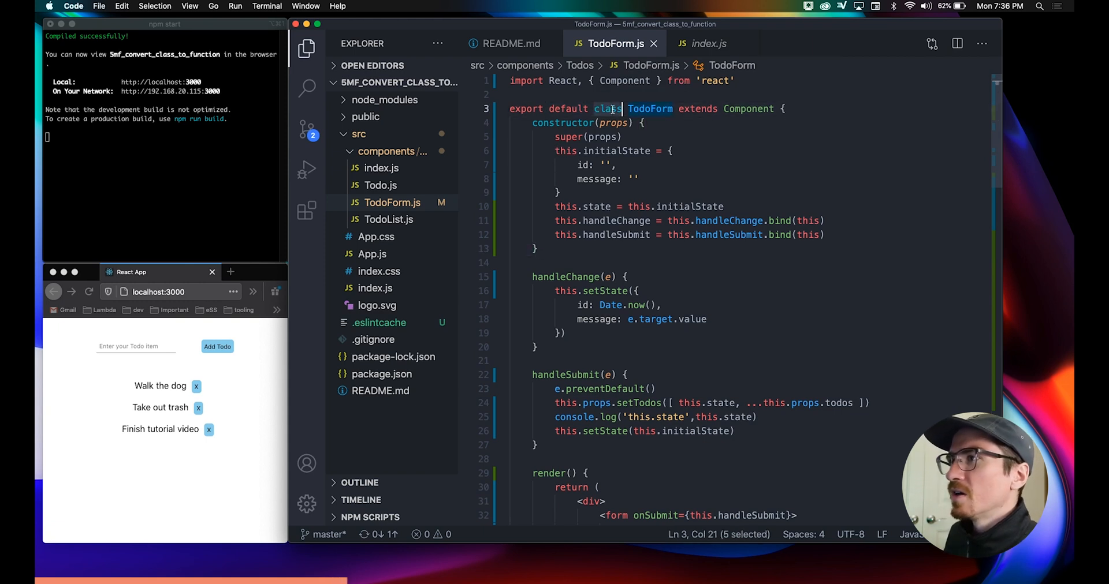
type("function")
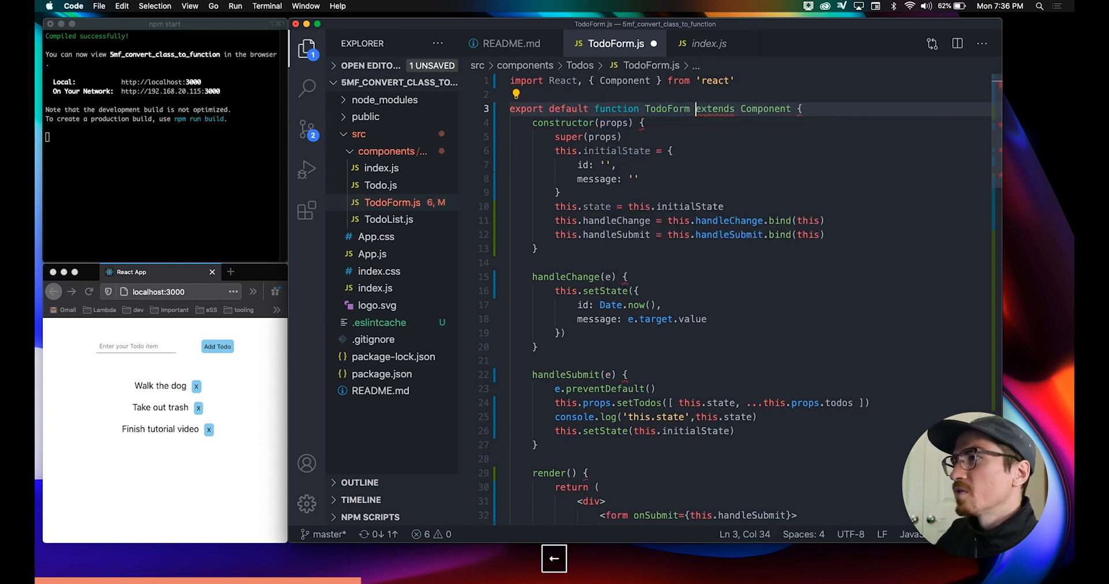
key("Backspace")
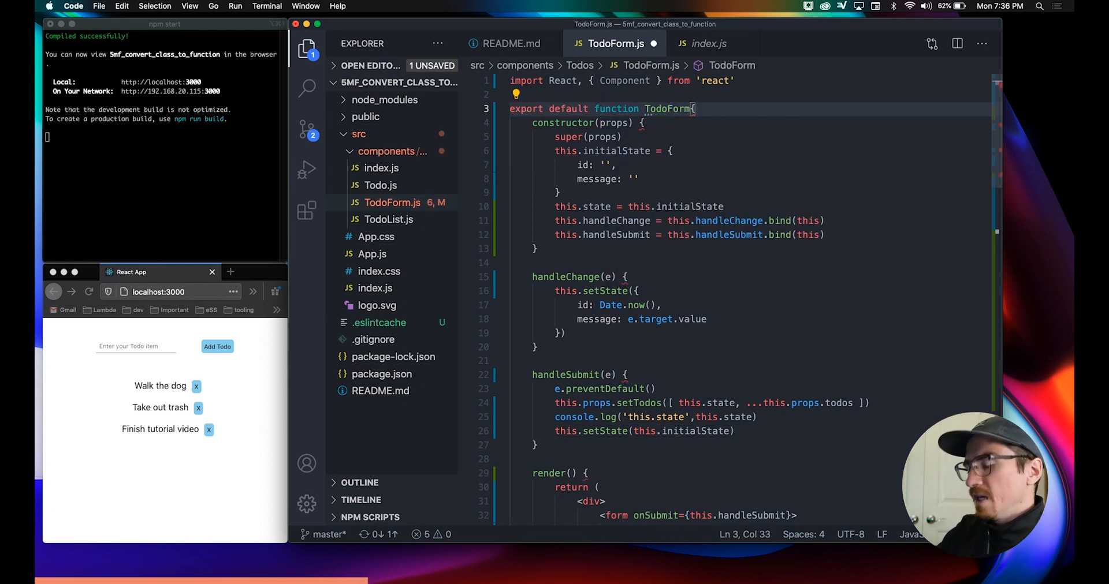
type("()")
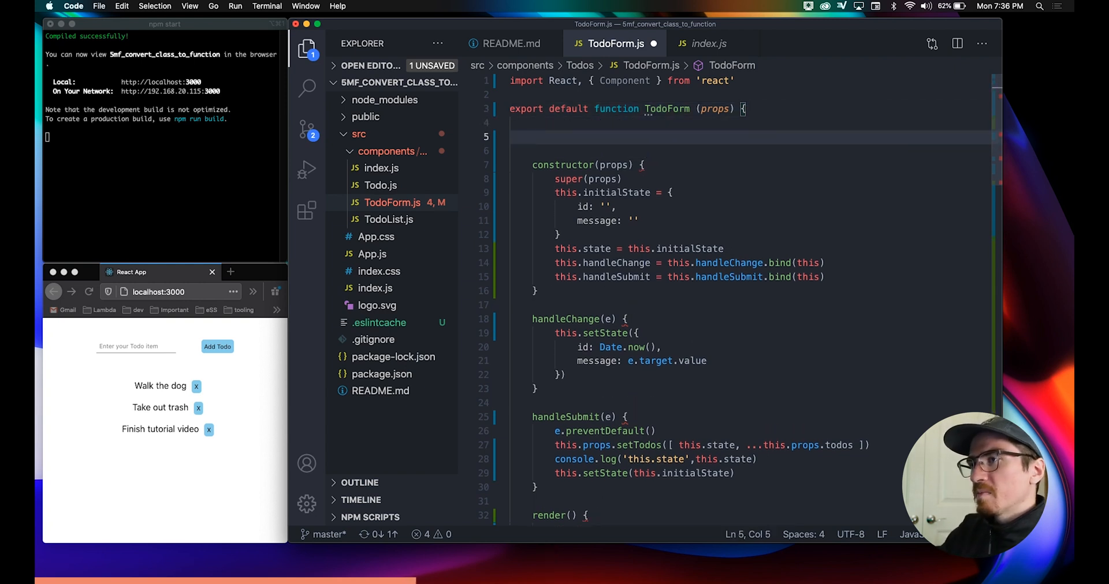
- Add a const initialState object above the component's state
type("const")
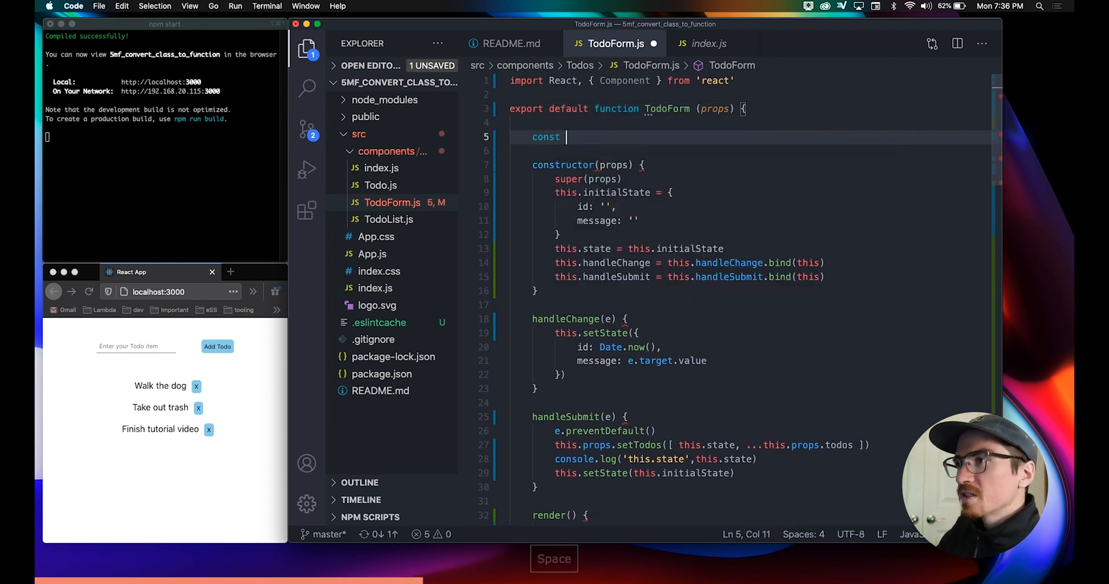
type("initialState = {")
left_click(621, 80)
type("useState")
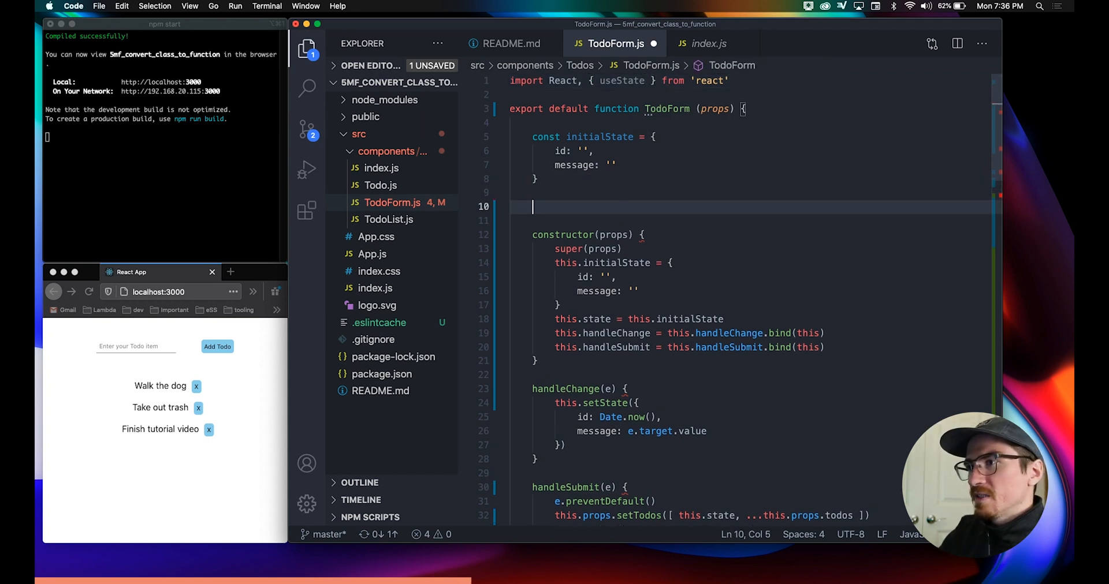
type("'")
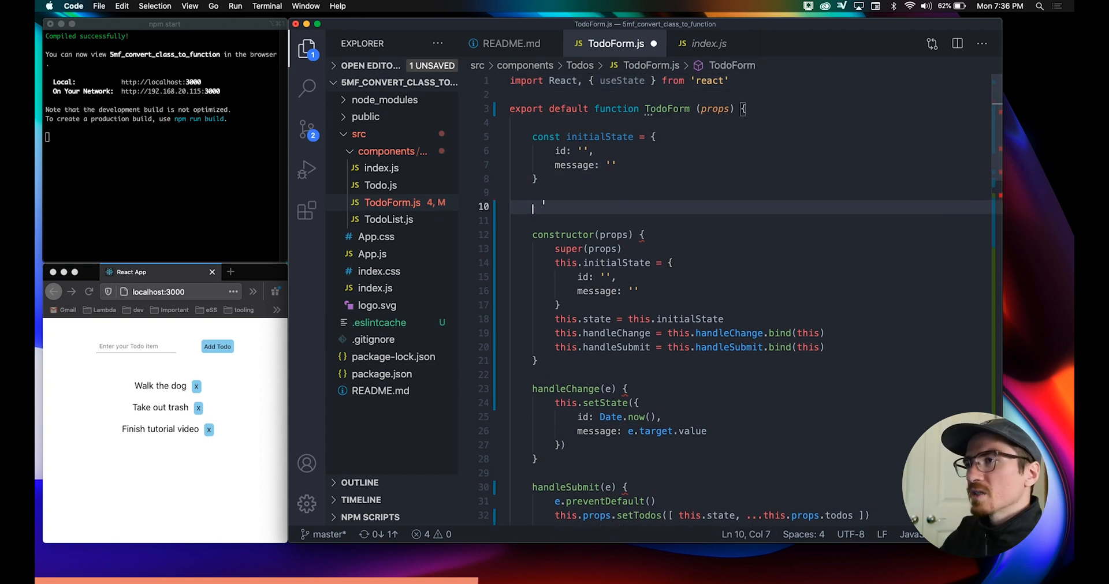
- Replace the constructor with const [todo, setTodo] = useState(initialState)
type("const ]")
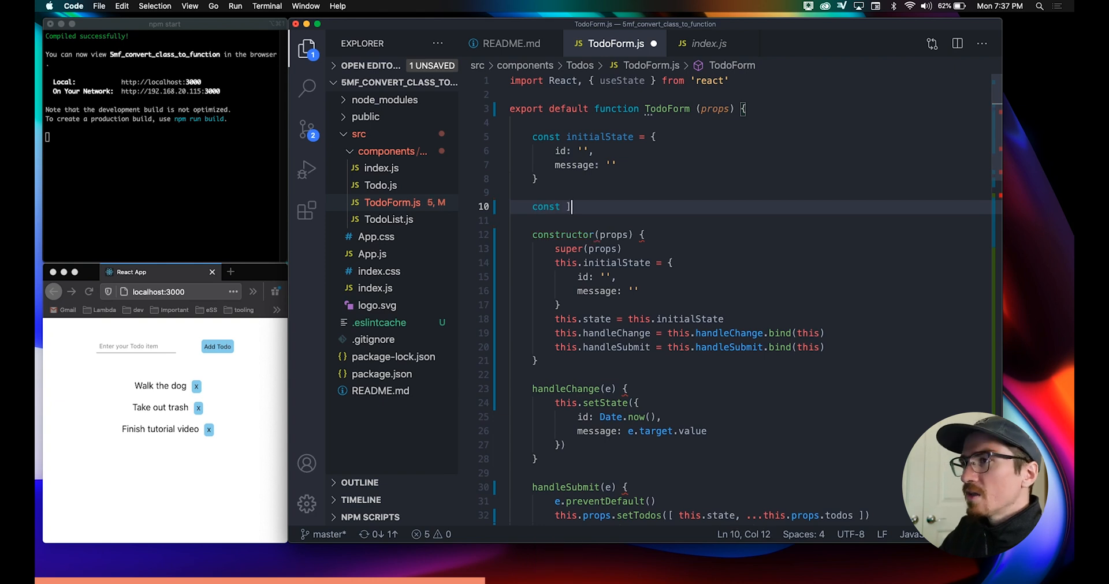
type("[")
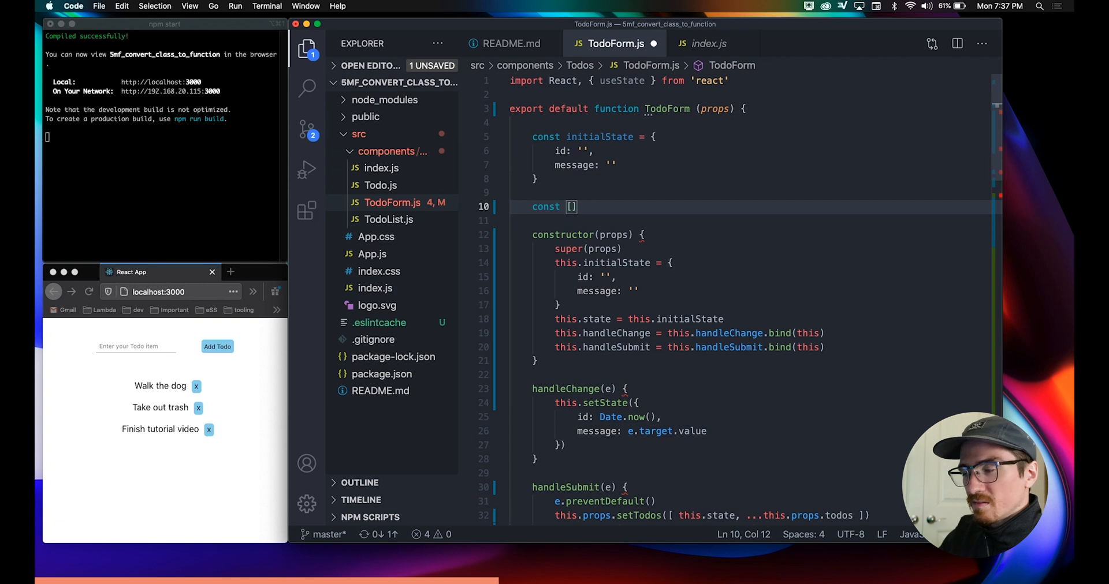
type("todo")
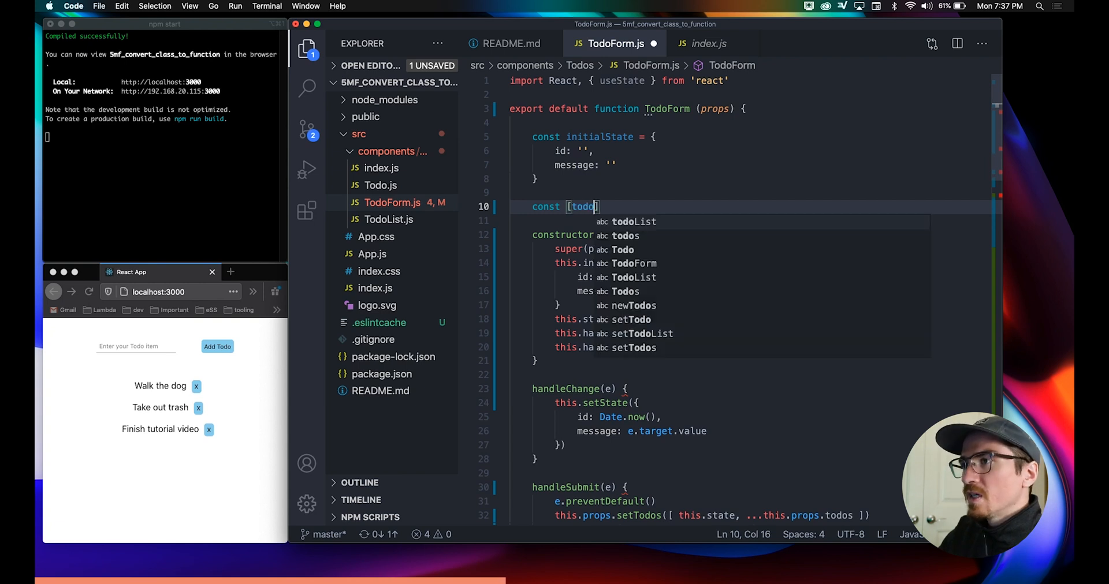
type(", s")
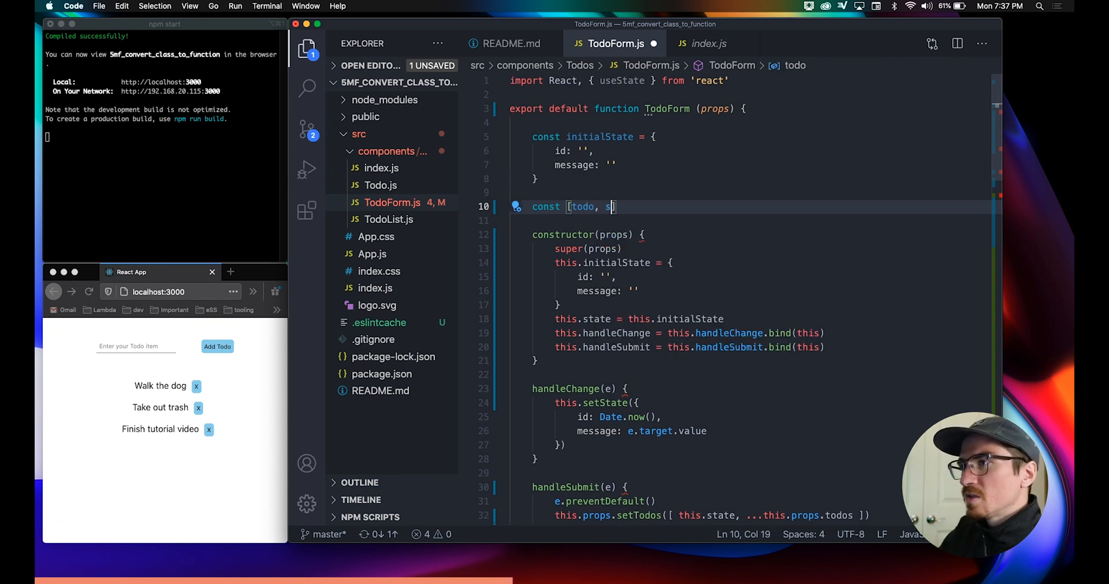
type("etTodo")
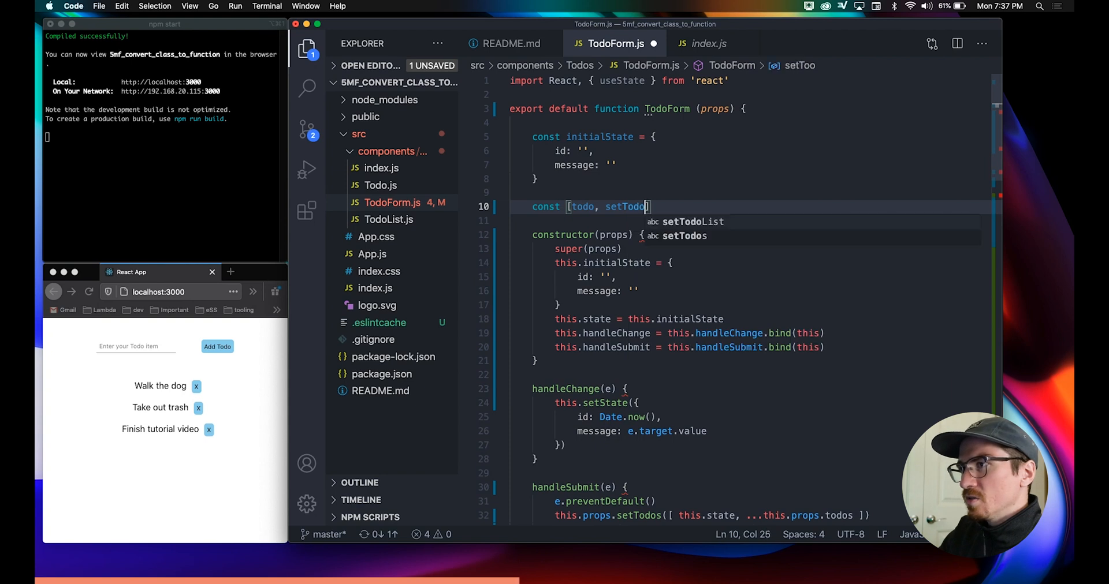
key("space")
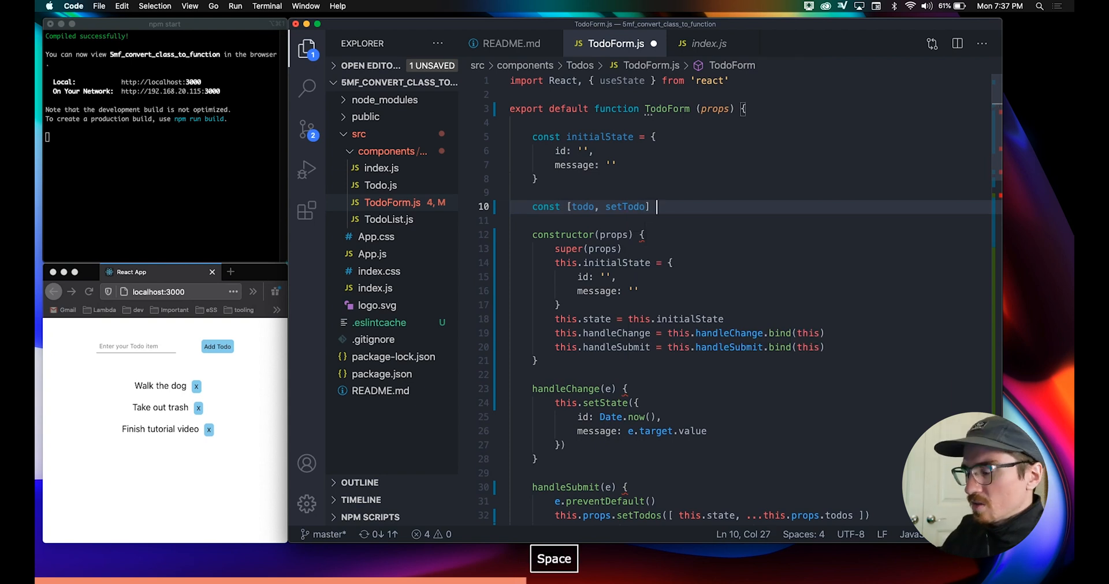
type("= useState(initialState")
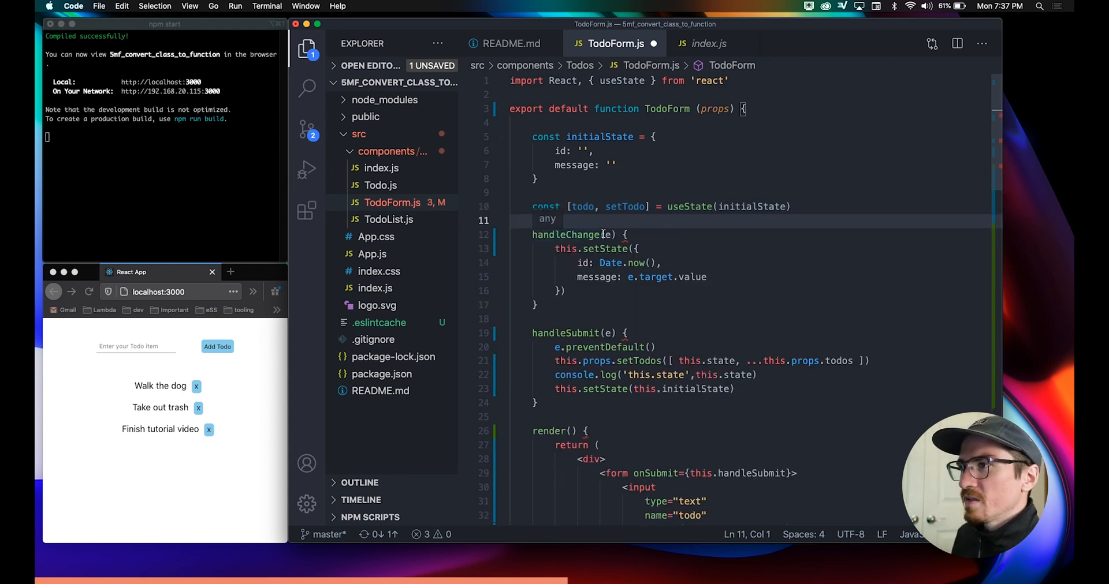
- Replace this.state with todo in the handler code
left_click(605, 234)
type(" = e =>")
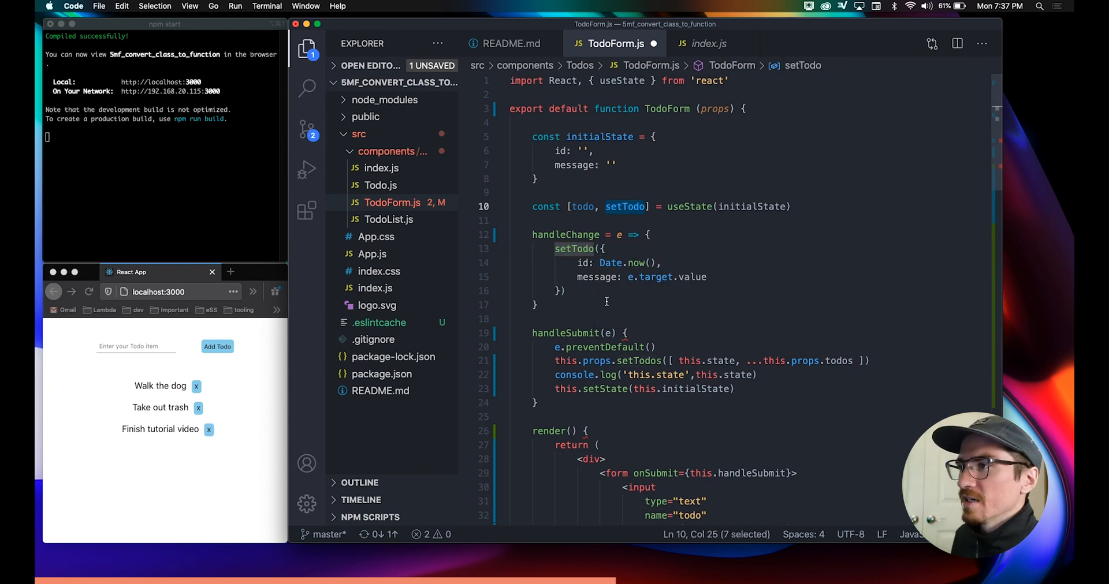
scroll("down", 3)
type(" = e =>")
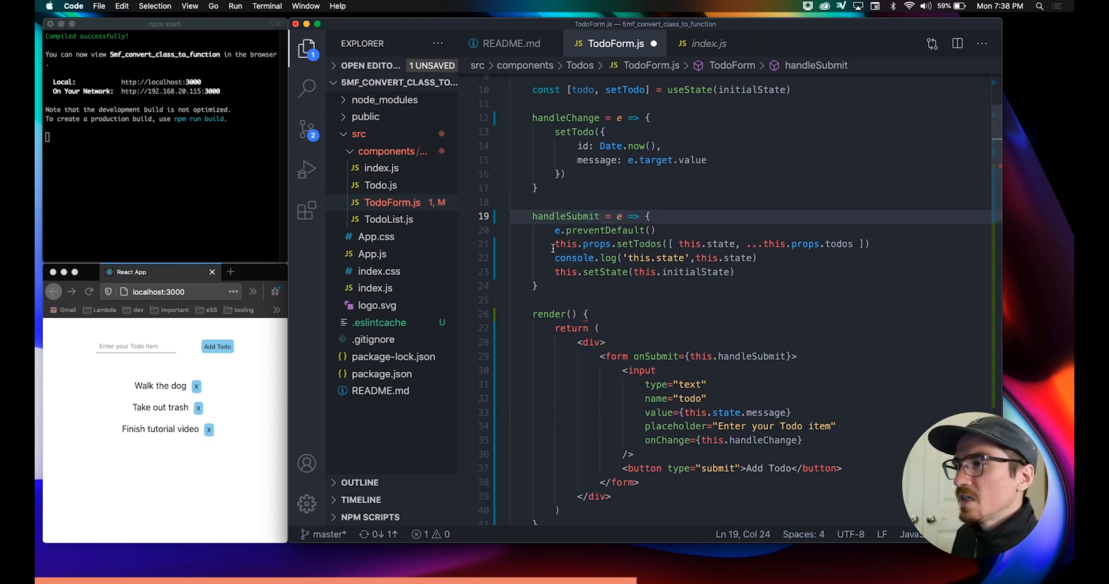
scroll("up", 3)
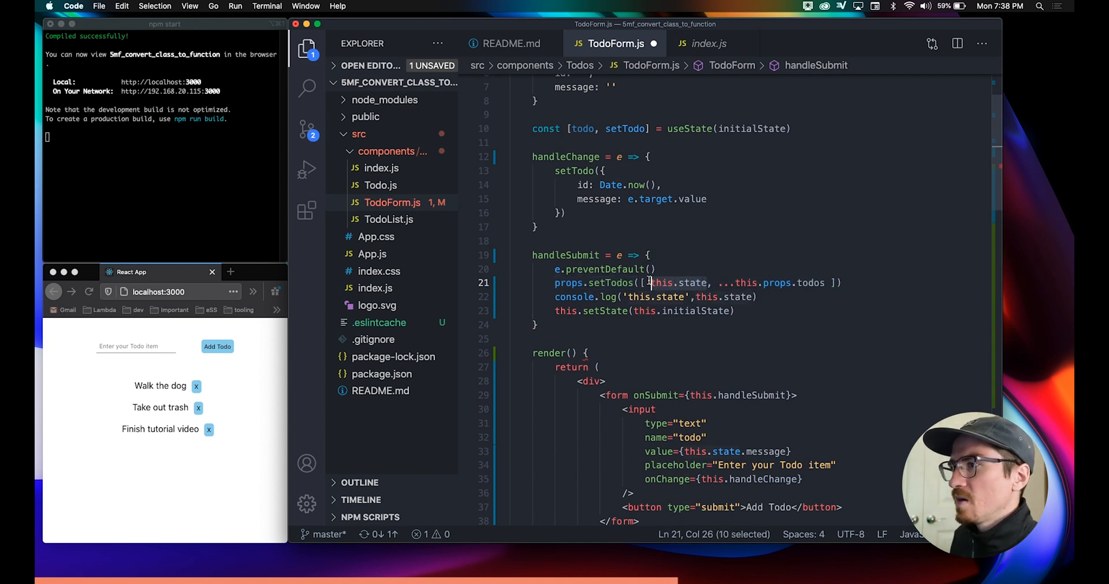
type("todo")
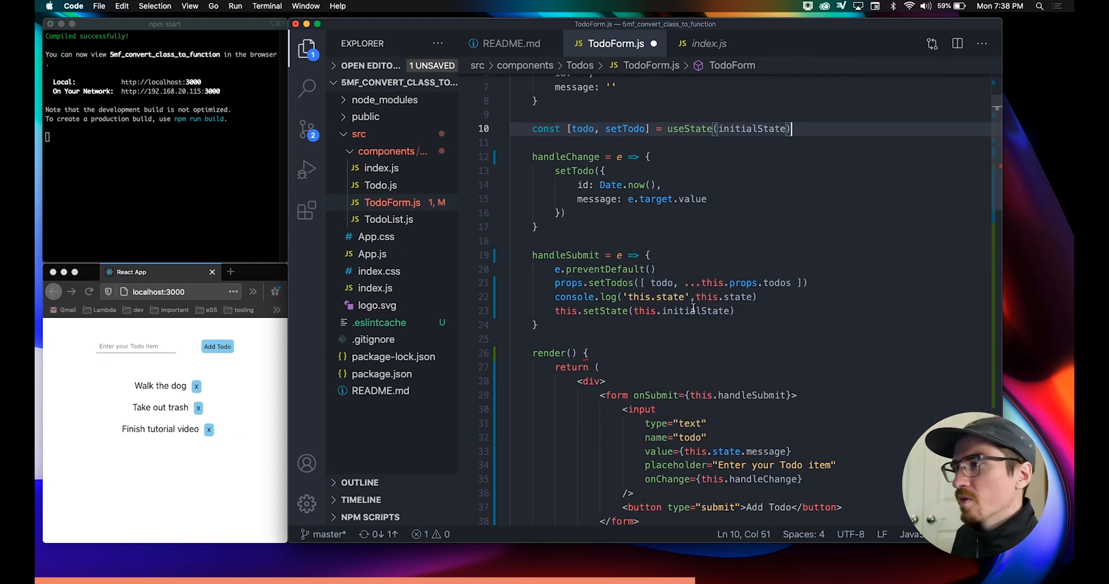
- Drop 'this.' from props.todos and reset the form with setTodo instead of this.setState
left_click(709, 283)
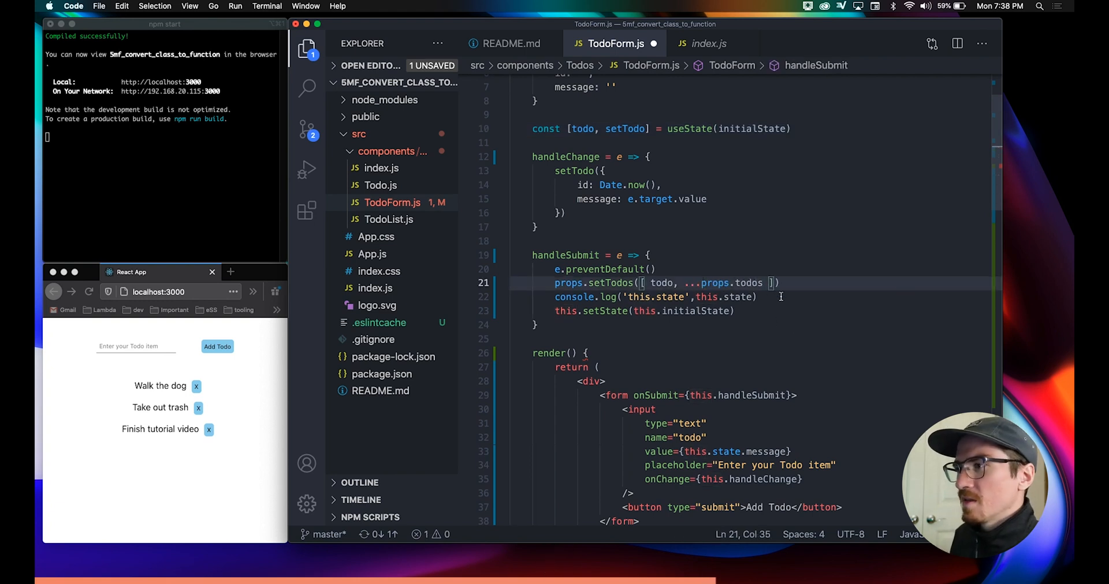
left_click(756, 296)
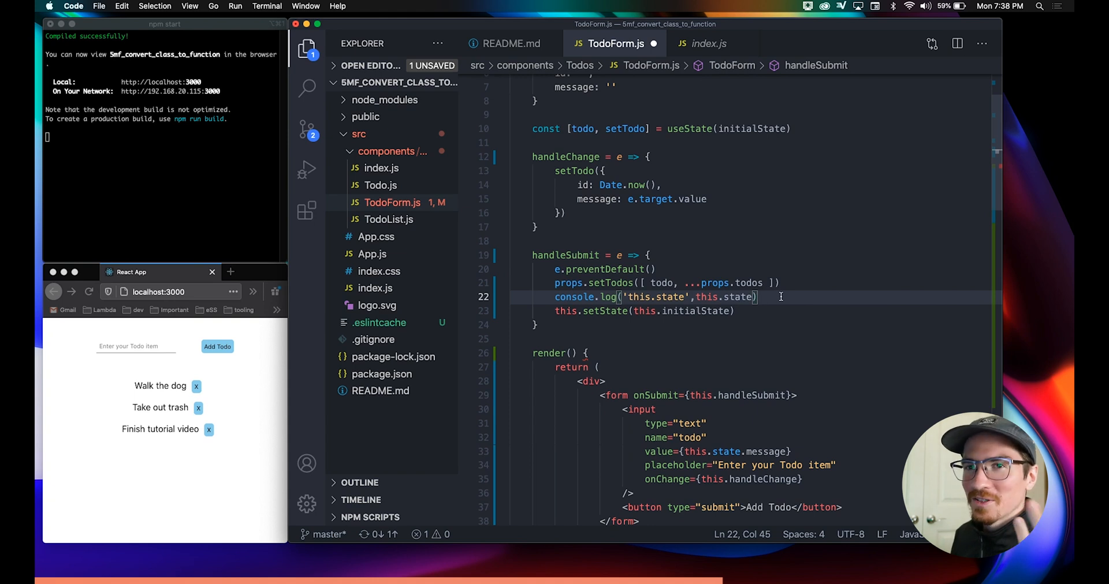
mouse_move(732, 333)
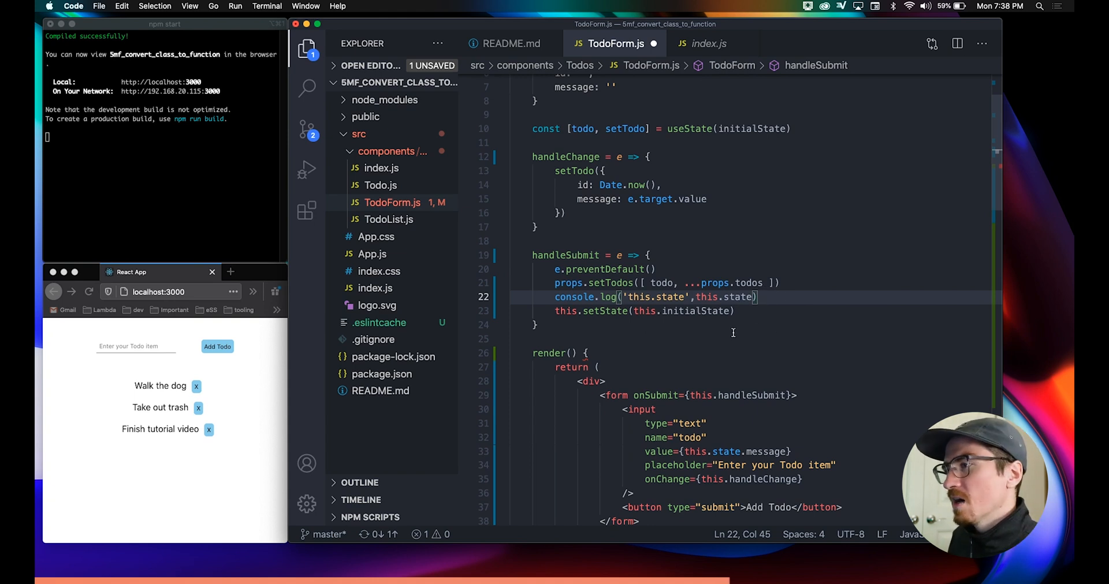
left_click(735, 311)
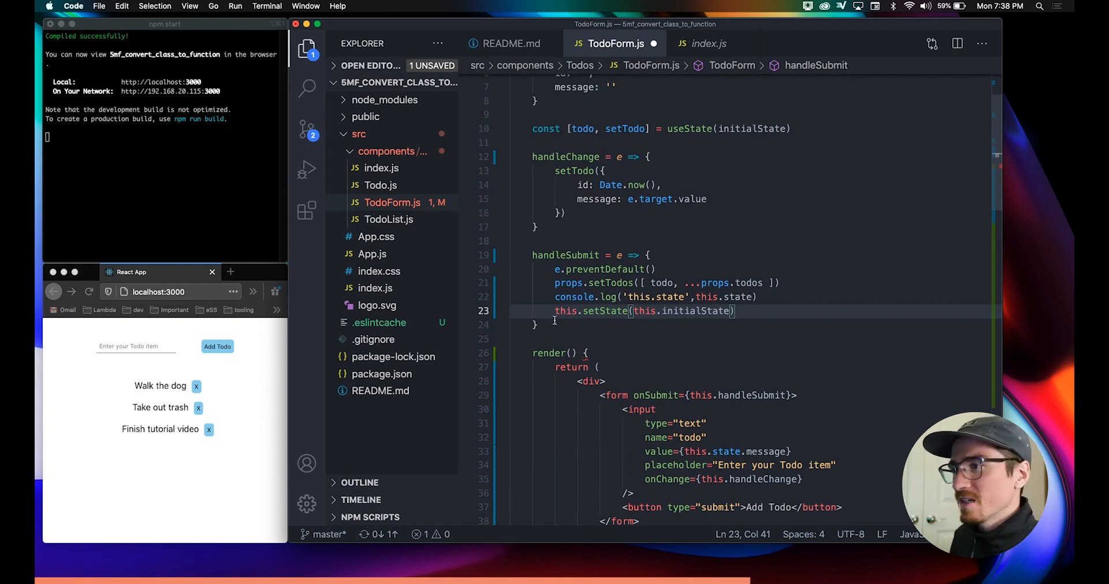
double_click(598, 311)
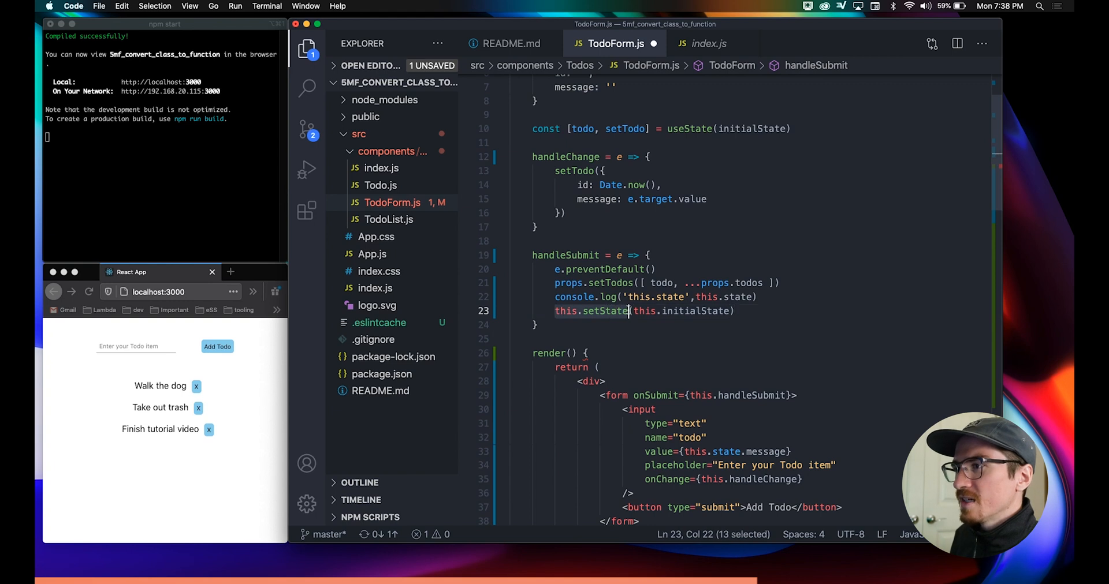
type("set")
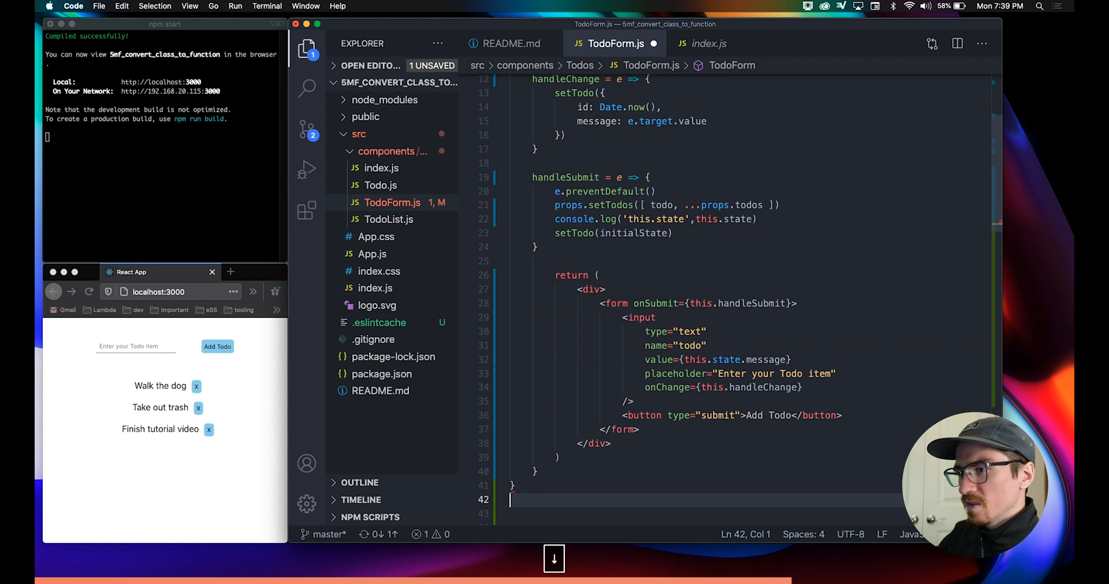
- Remove the console.log line and change this.state to todo in the JSX
key("cmd+s")
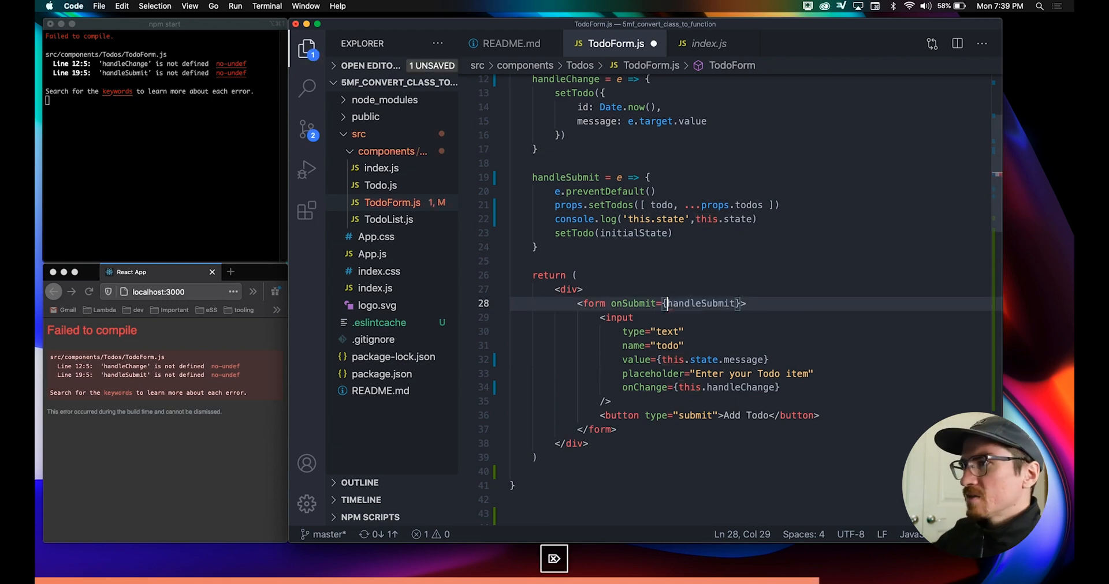
left_click(757, 218)
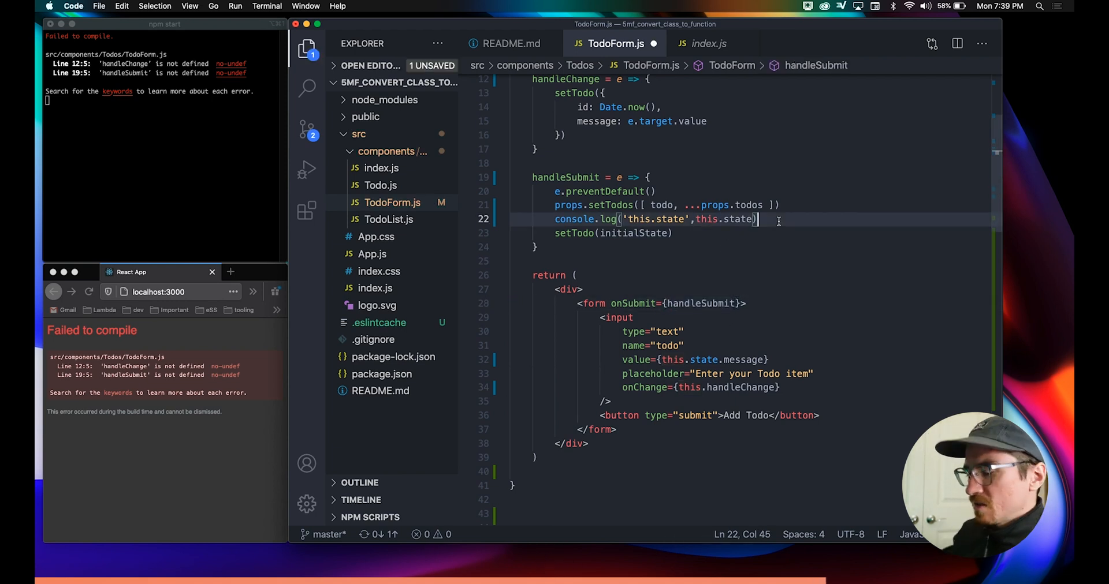
key("cmd+s")
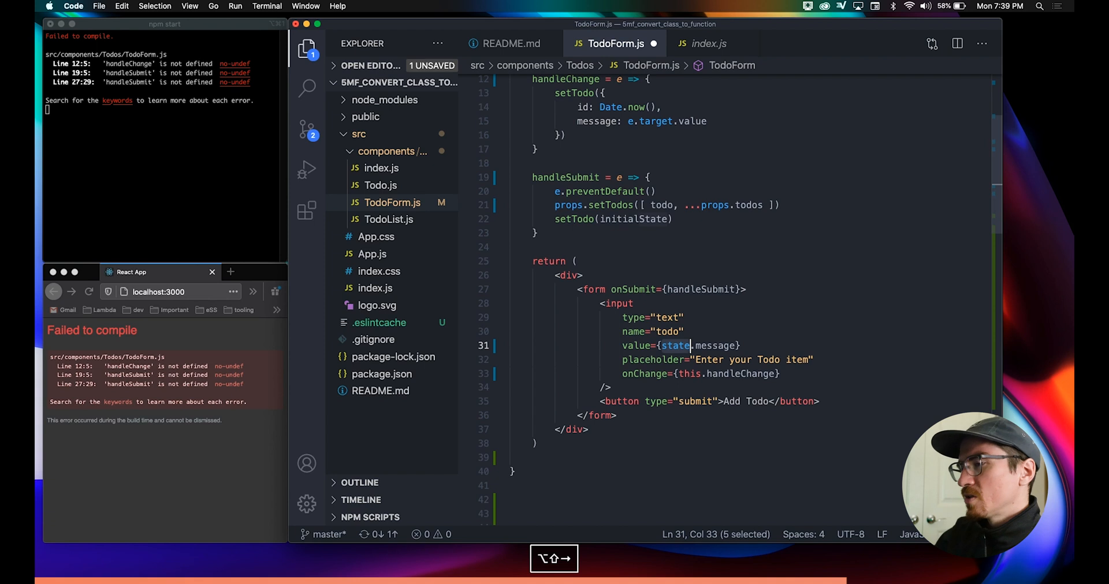
type("todo")
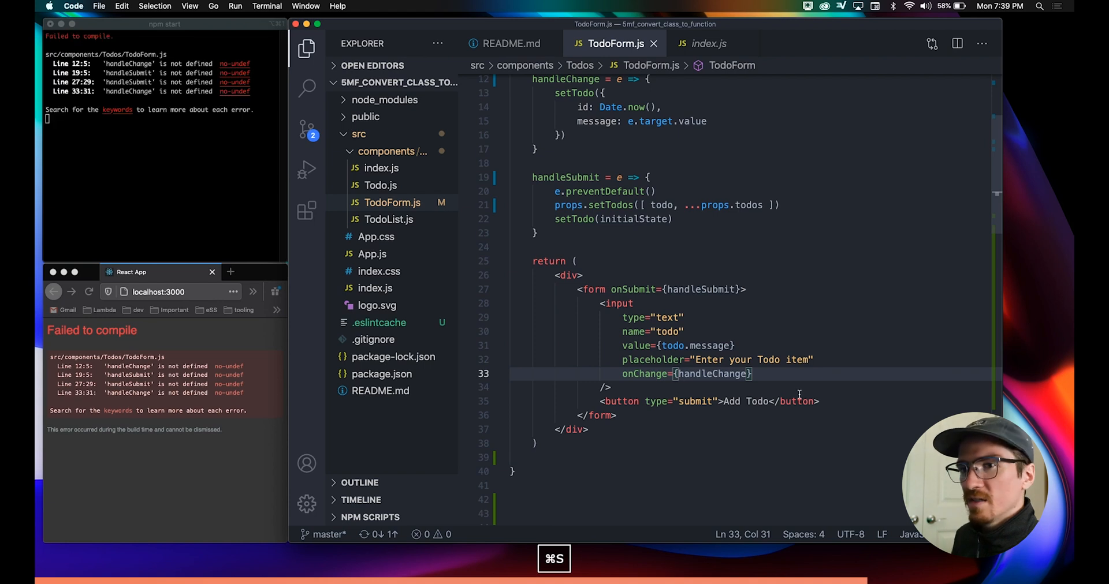
- Declare handleChange and handleSubmit as const functions and save
scroll("up", 3)
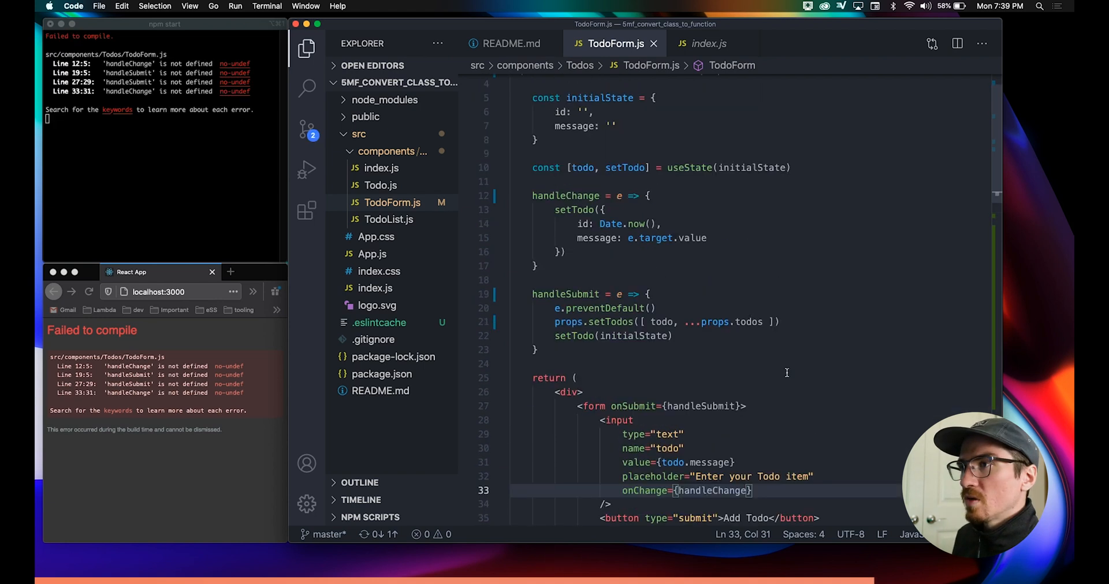
left_click(566, 196)
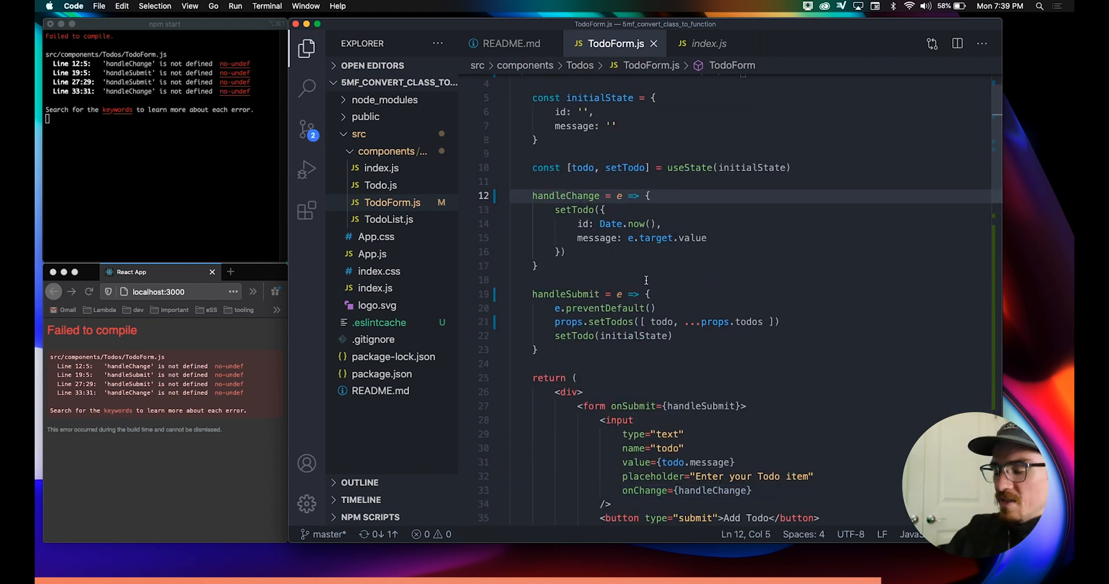
type("const")
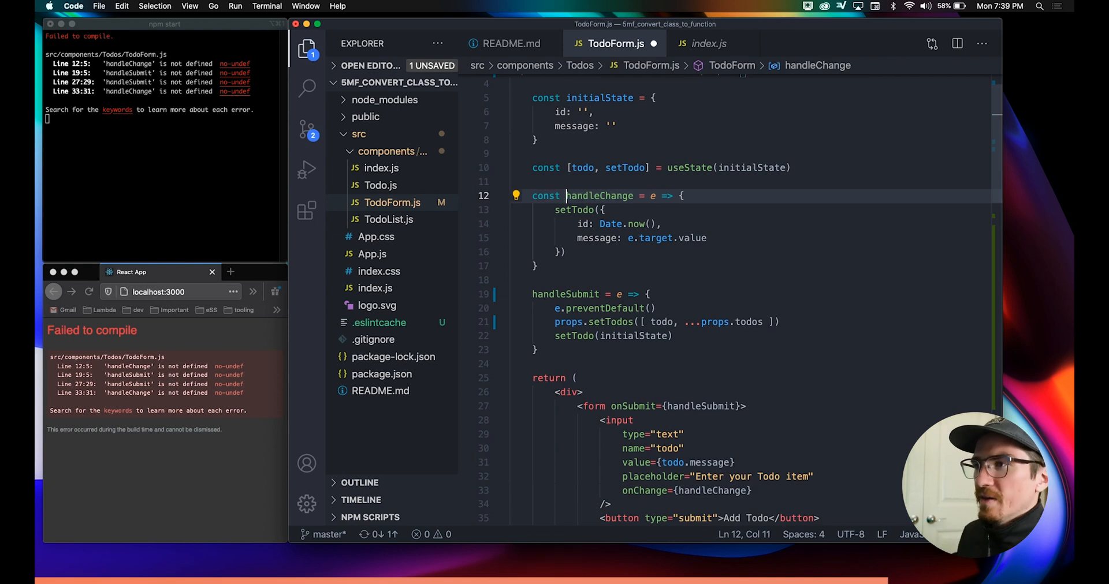
left_click(533, 293)
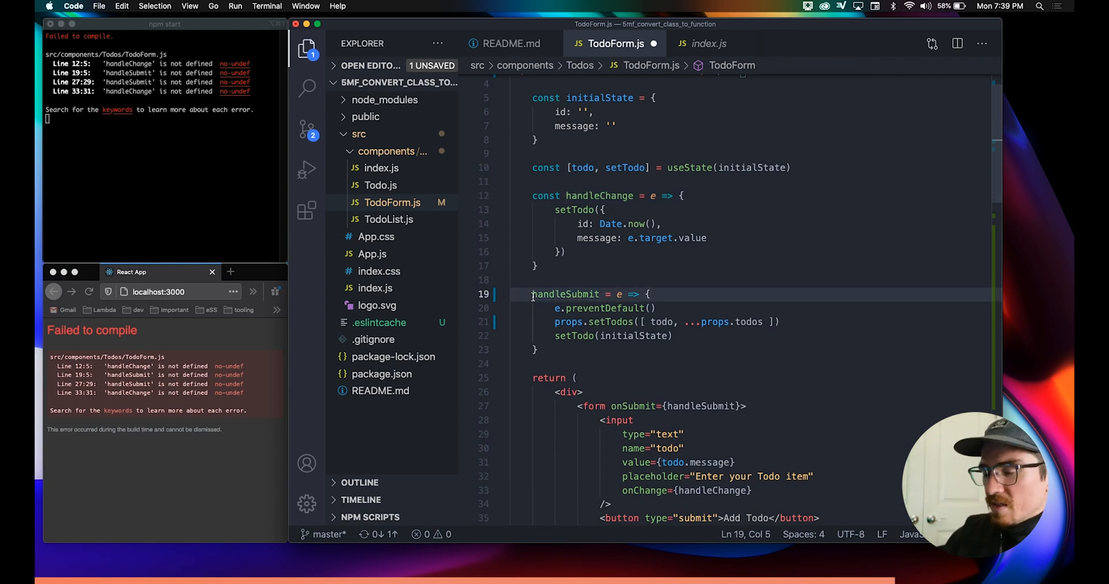
key("cmd+s")
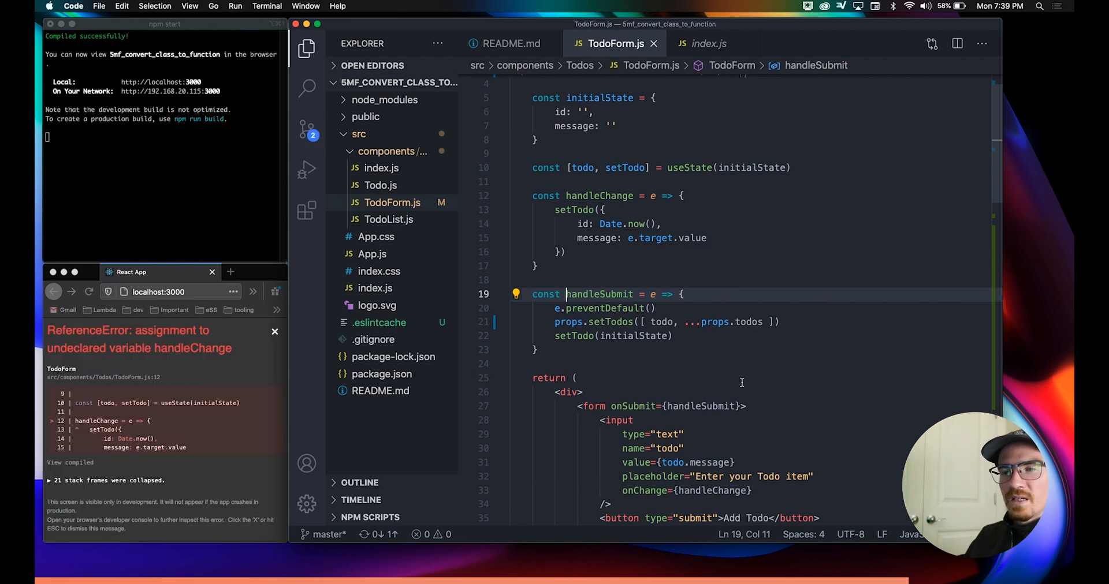
- Restart the dev server in iTerm2 with npm start after viewing the browser error
left_click(275, 332)
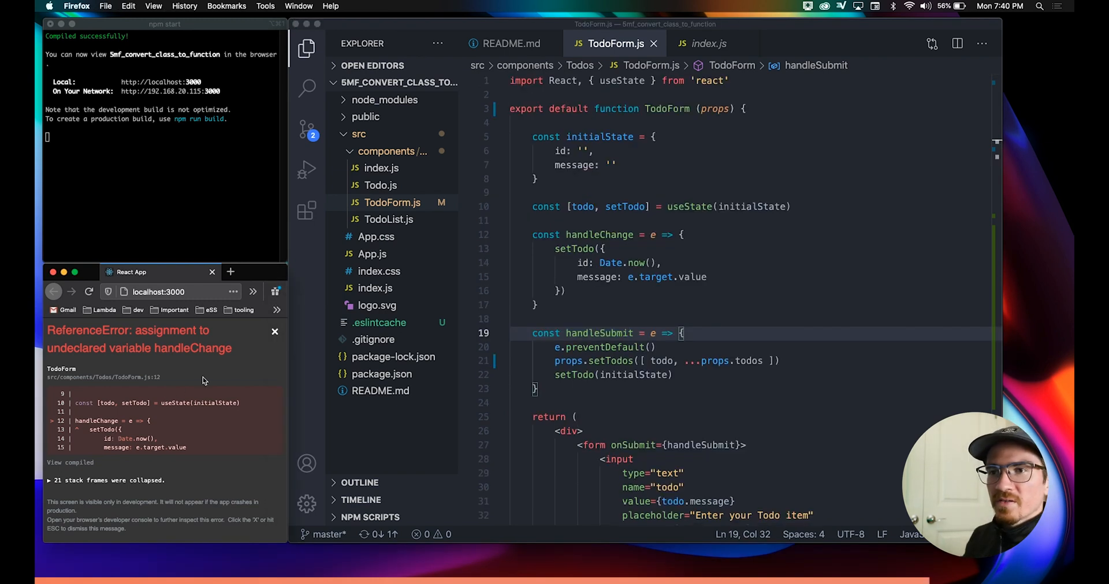
left_click(176, 173)
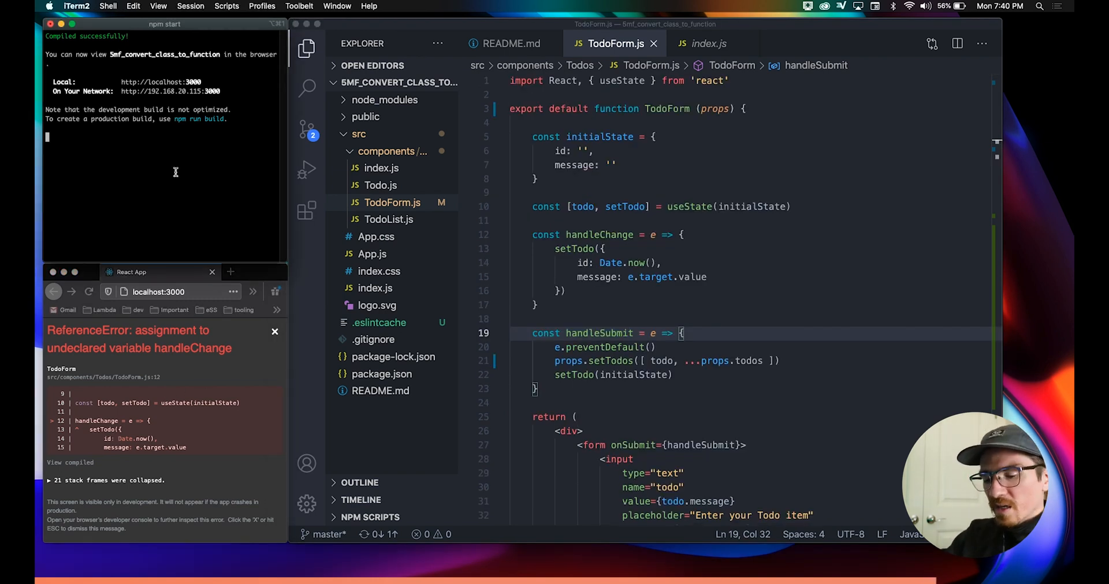
key("ctrl+c")
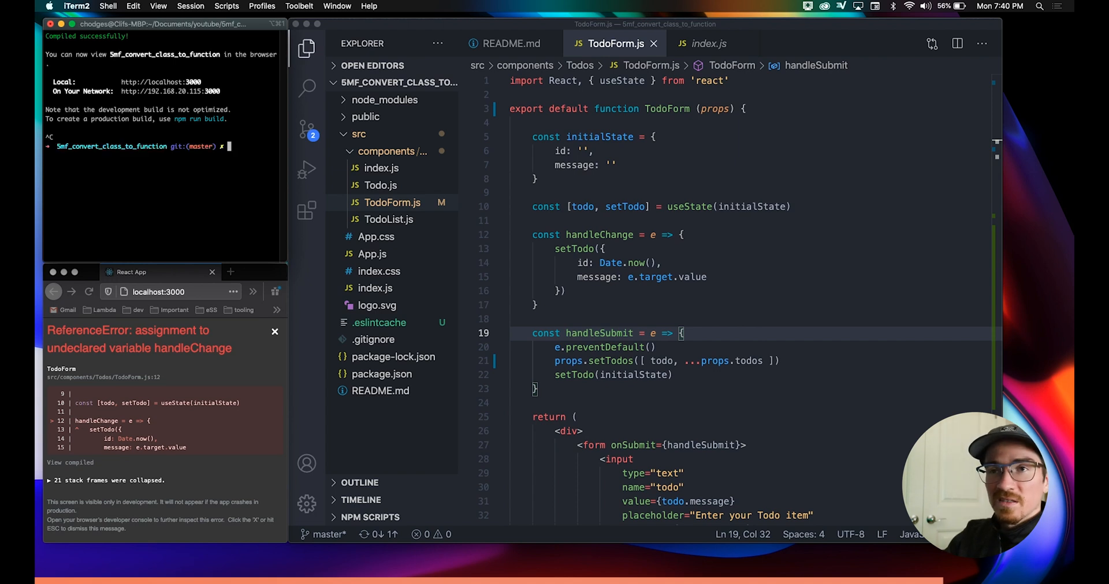
type("npm start")
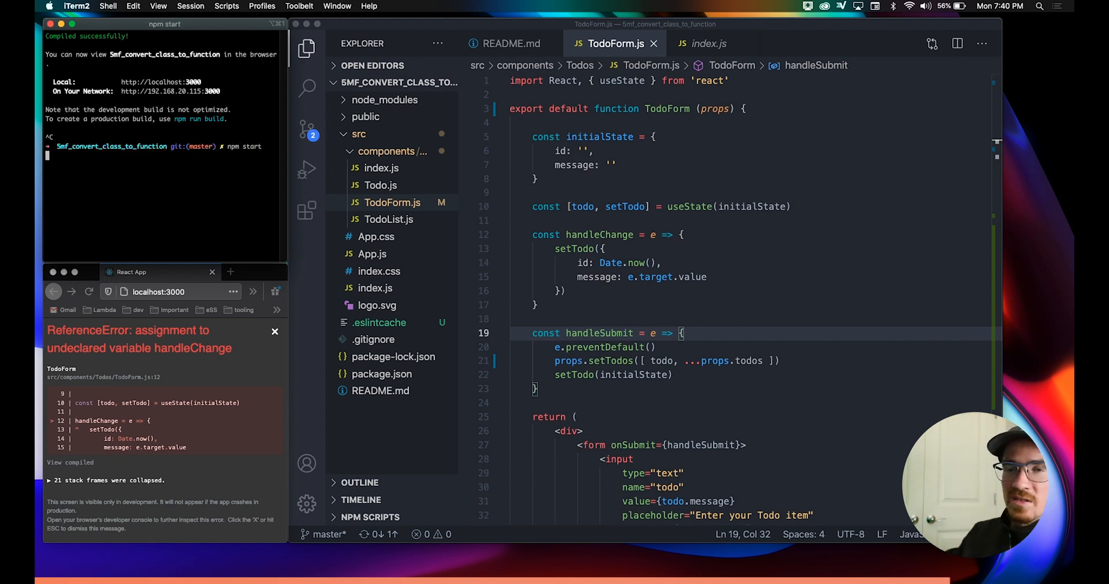
- Add the todo 'post a new video' in Firefox to test the app
left_click(275, 332)
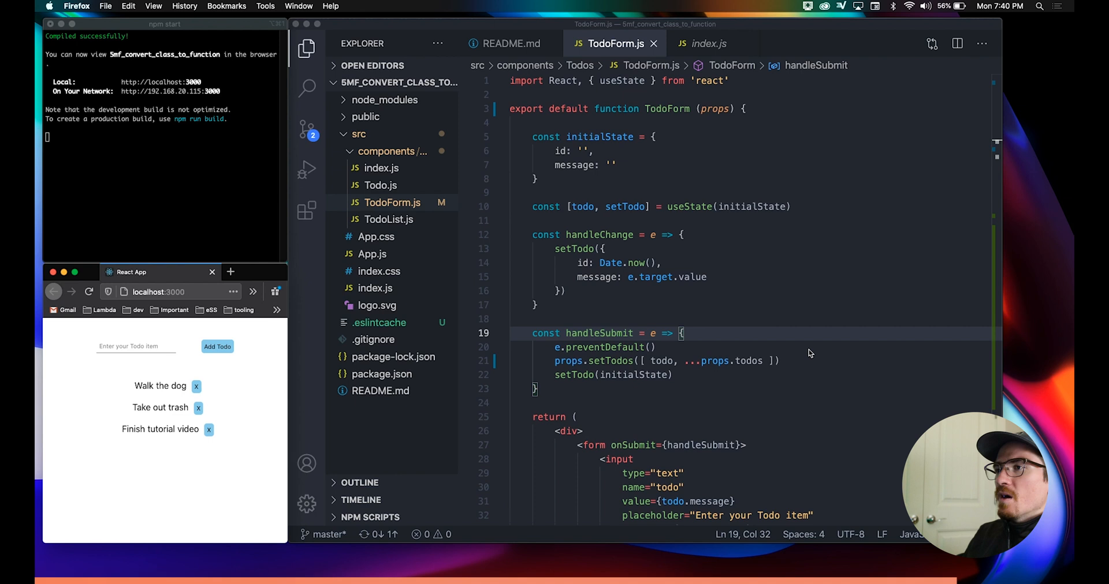
left_click(135, 346)
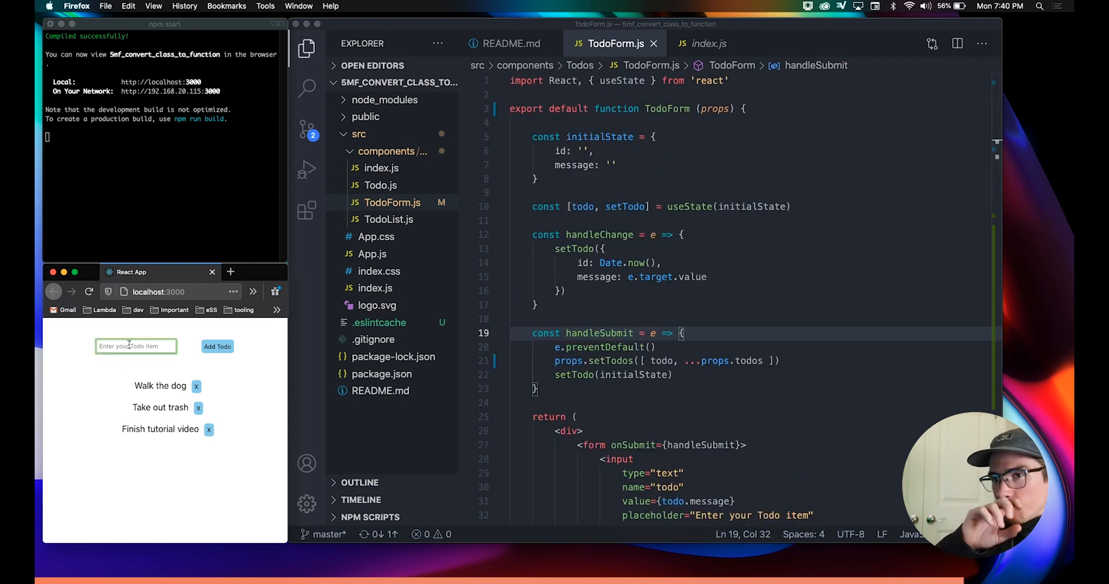
type("post a new video")
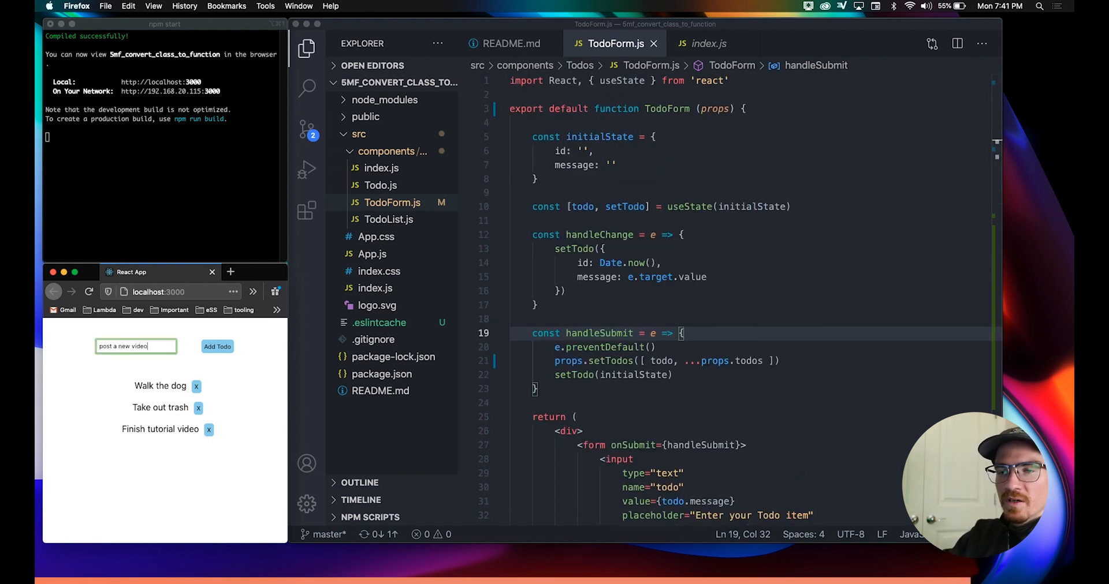
left_click(217, 346)
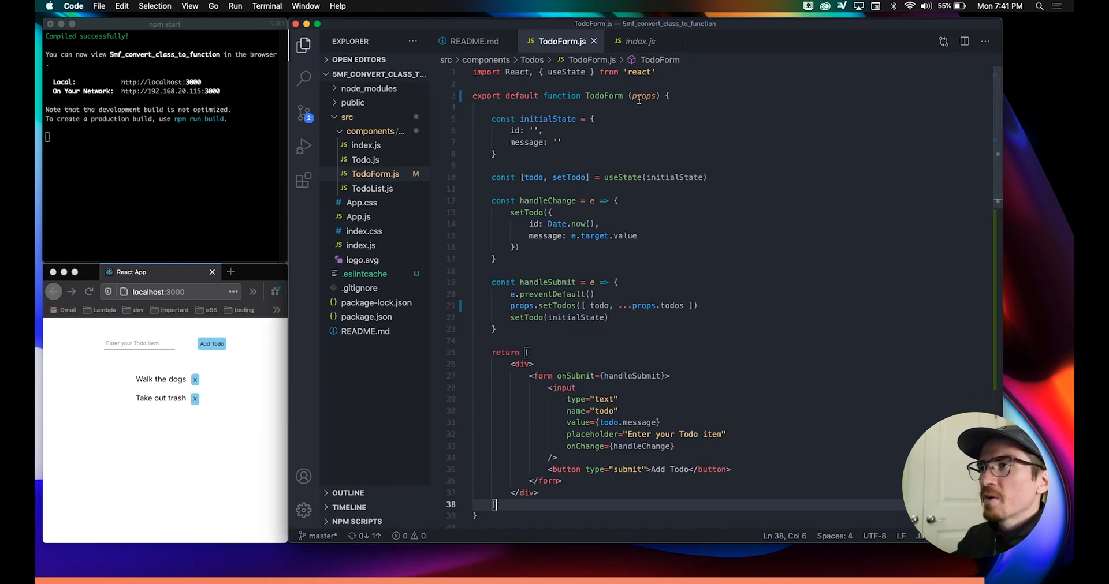
- Replace props with { todos, setTodos }, call setTodos([todo, ...todos]), and test Add Todo in Firefox
double_click(644, 95)
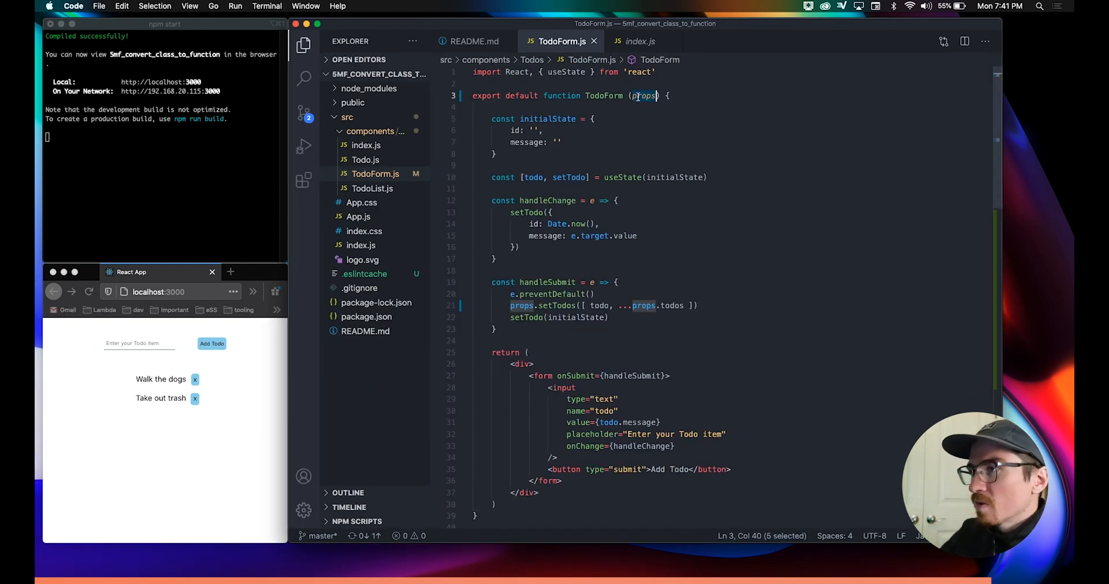
type("{ }")
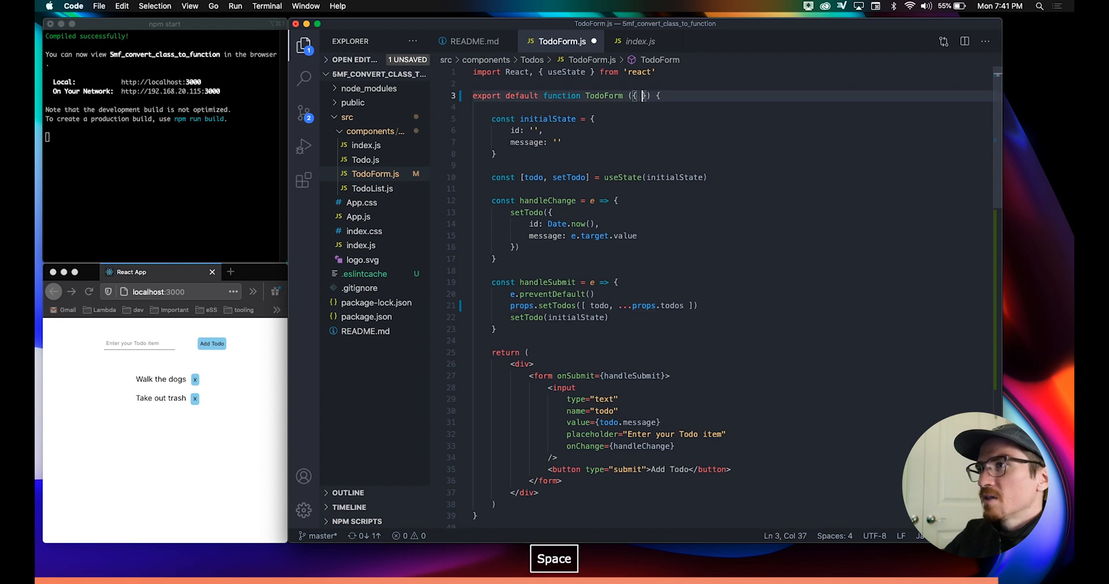
type("todo, setTodos")
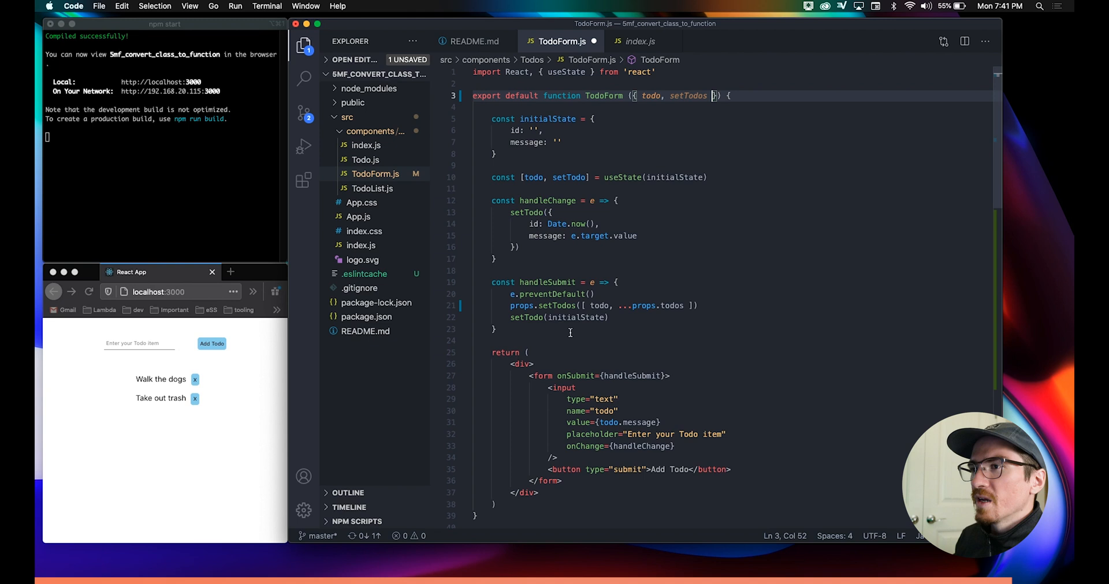
left_click(541, 305)
type("working")
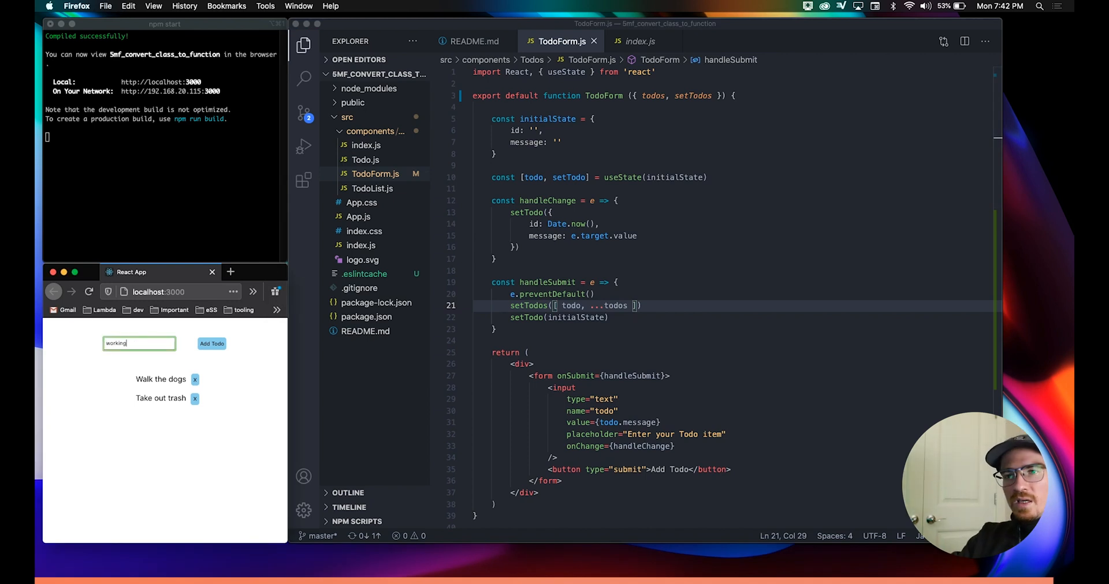
left_click(211, 343)
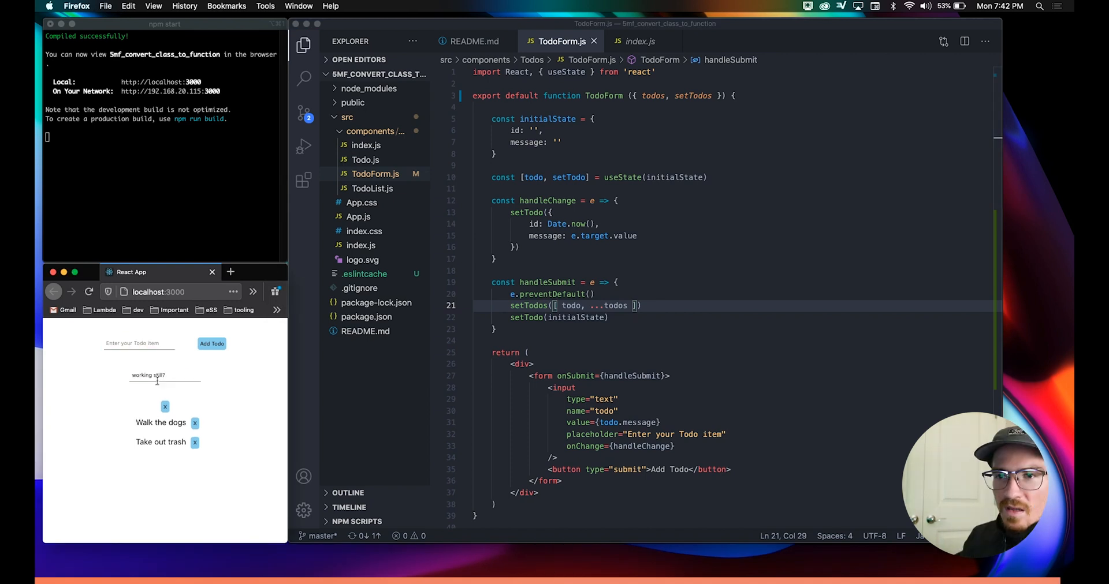